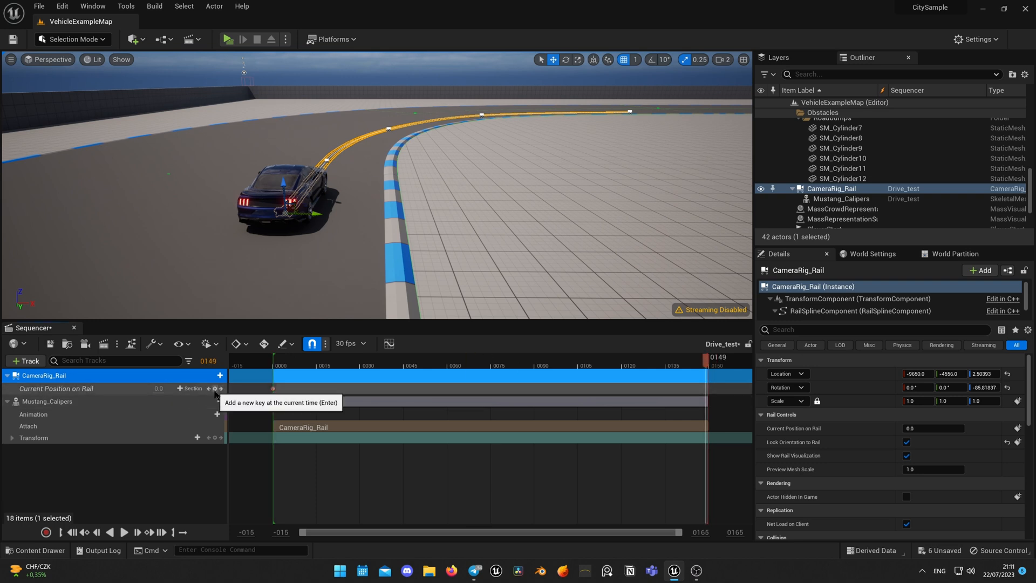
# - Place a Camera Rig Rail from the Cinematic add menu onto the track floor
pyautogui.moveTo(713, 357); pyautogui.dragTo(347, 357)
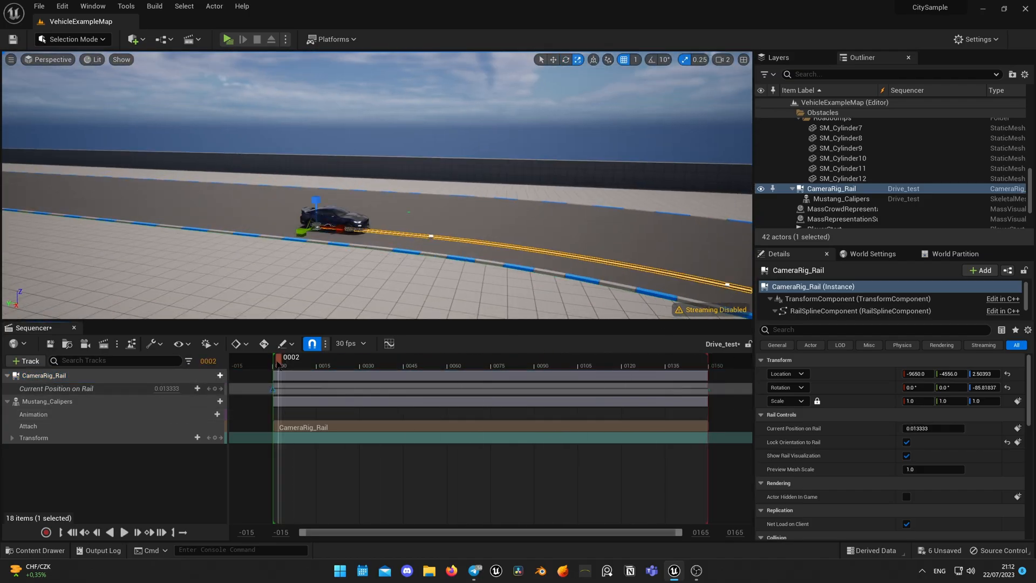
pyautogui.click(72, 39)
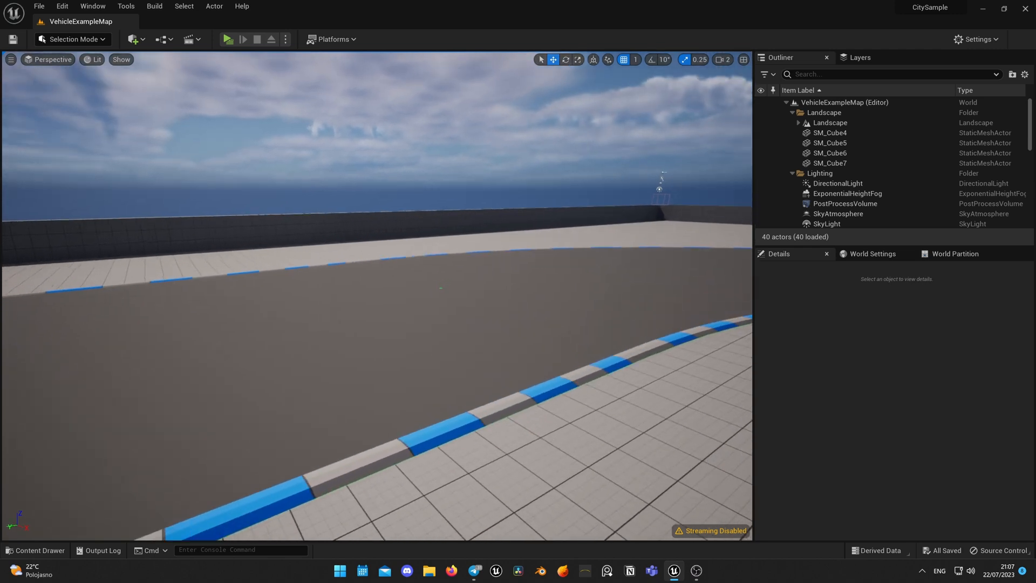
pyautogui.click(133, 39)
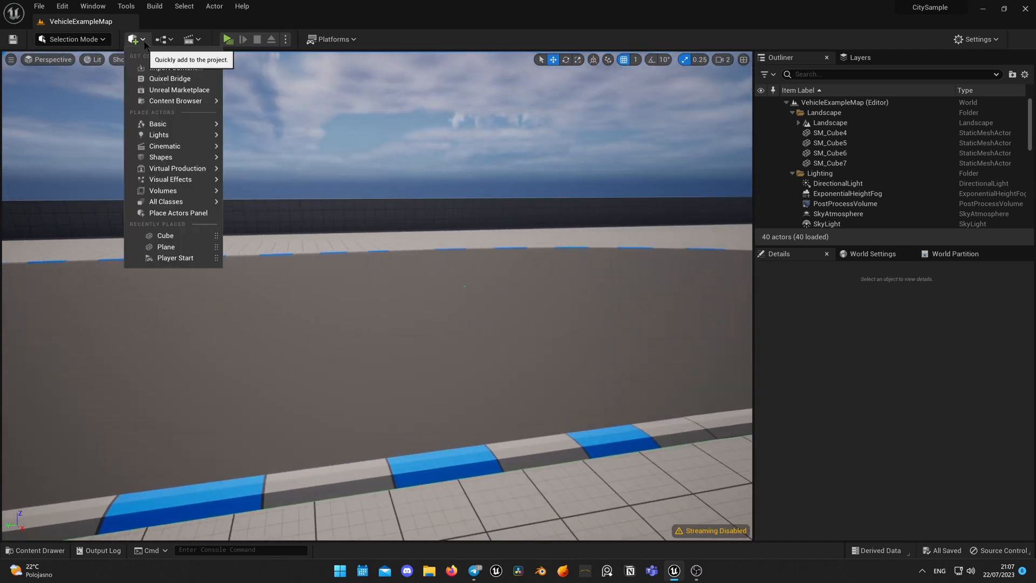
pyautogui.moveTo(165, 146)
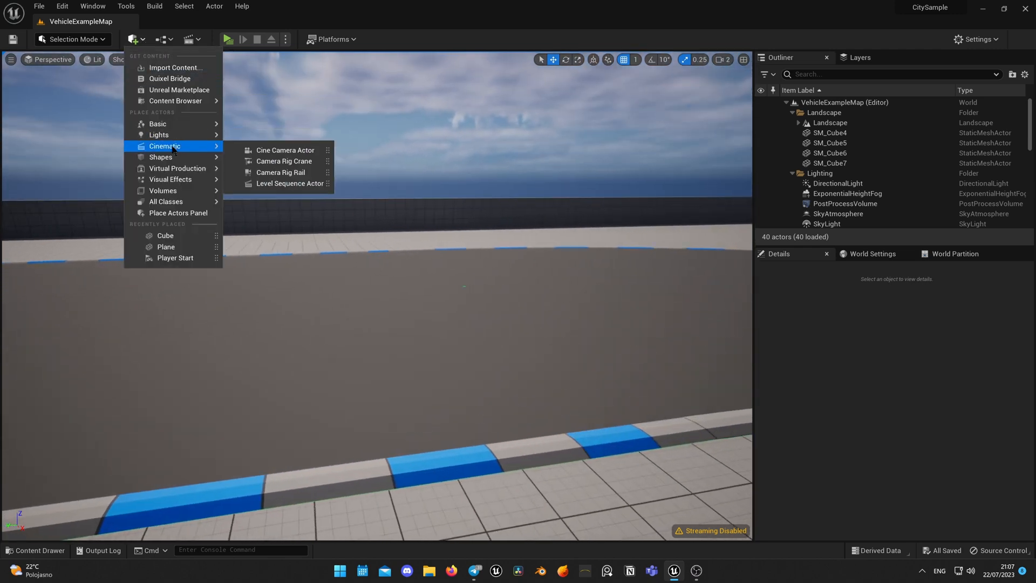
pyautogui.click(283, 173)
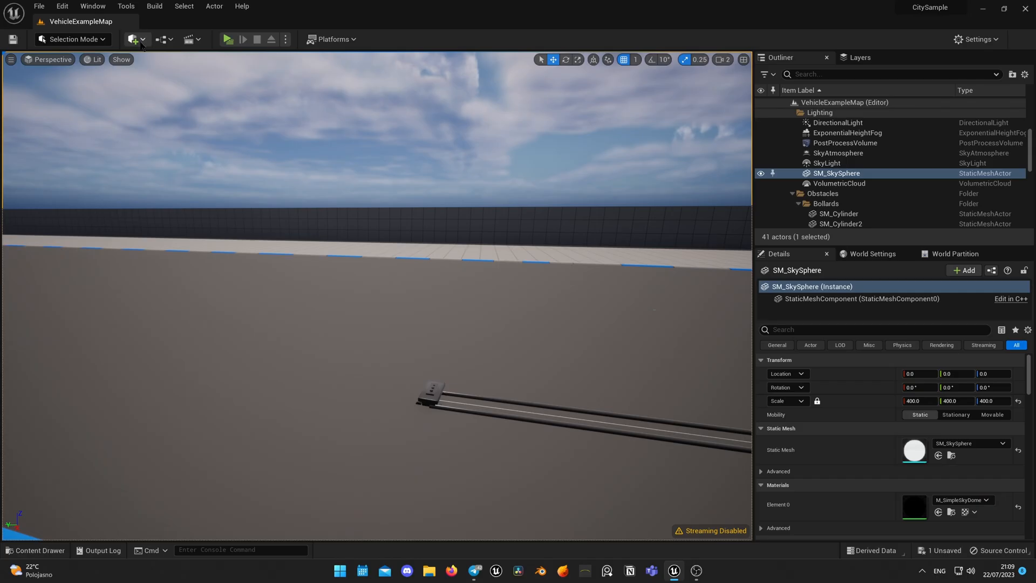
# - Add a Shapes Cube and reset its location onto the rail mount
pyautogui.click(133, 39)
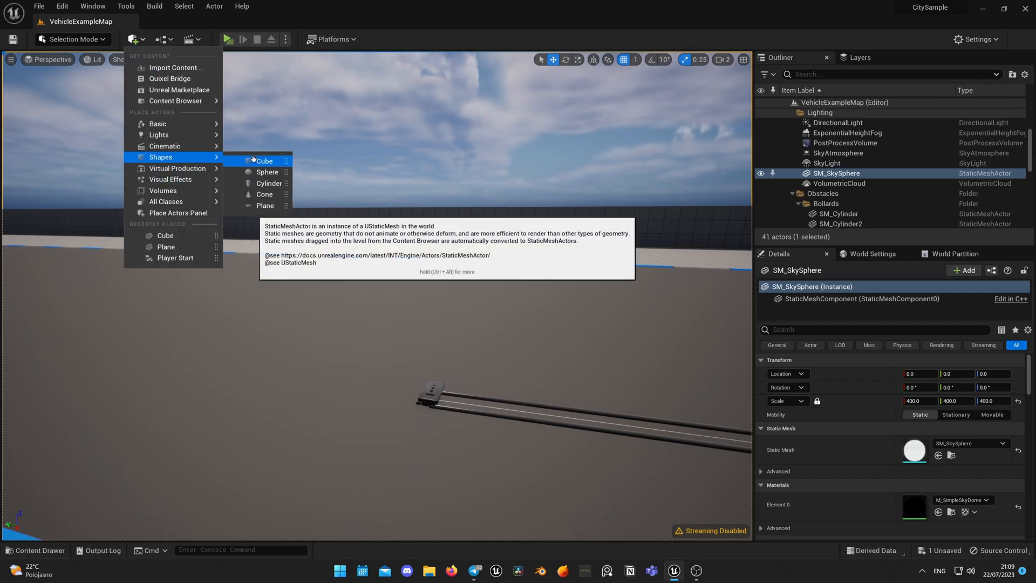
pyautogui.click(263, 161)
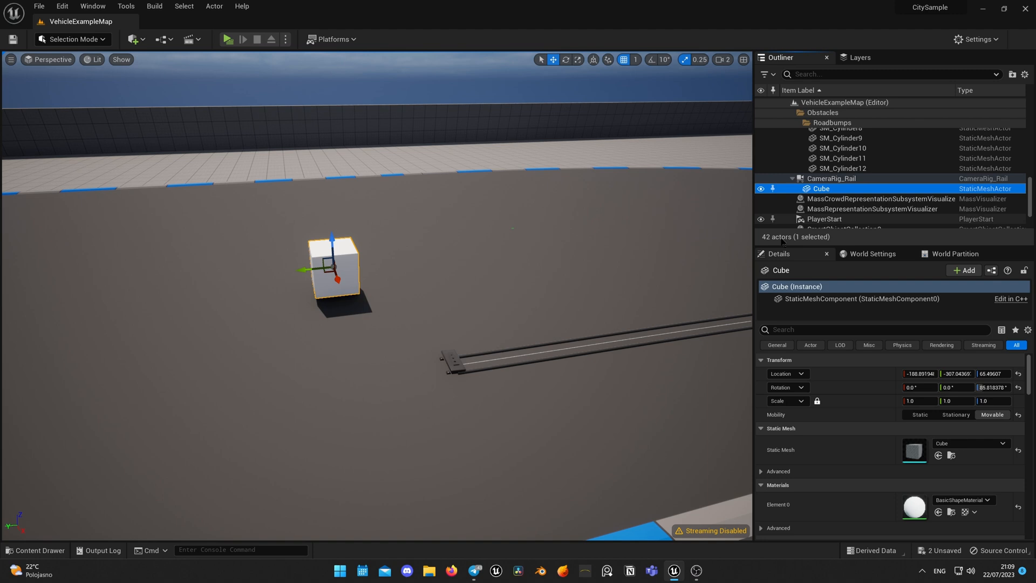
pyautogui.moveTo(1019, 373)
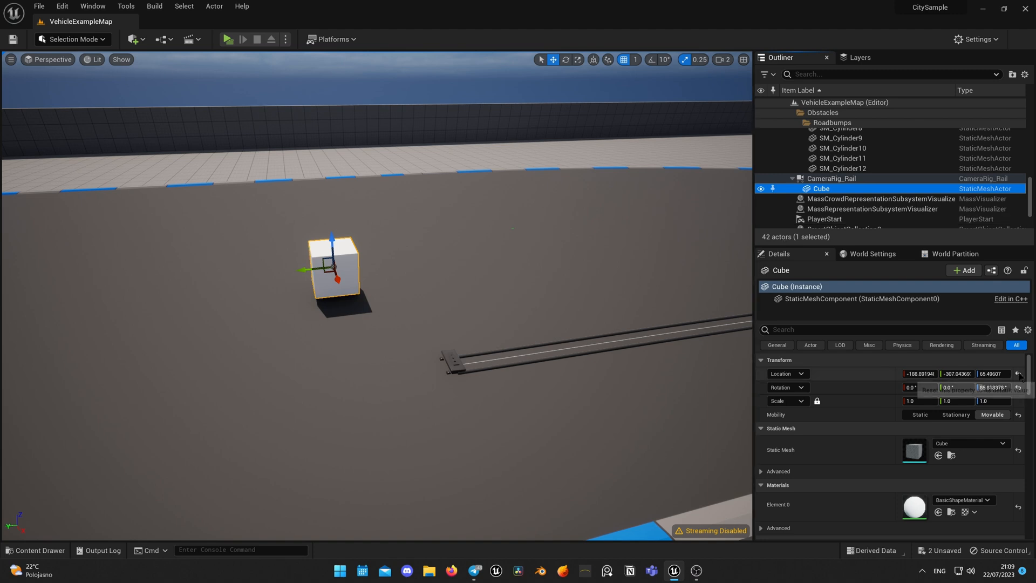
pyautogui.click(1020, 373)
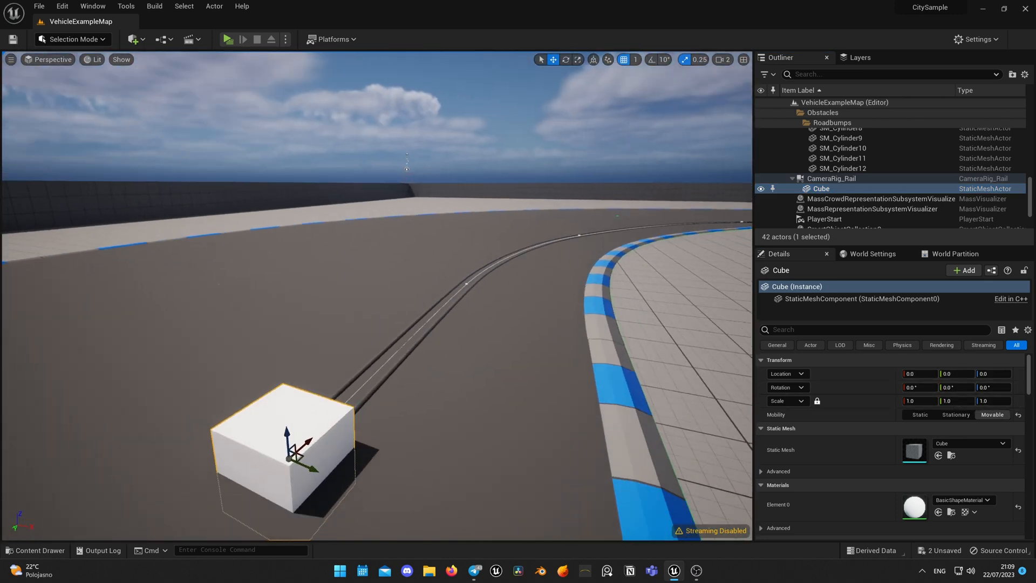
# - Tick Lock Orientation to Rail on CameraRig_Rail and bend its spline along the curve
pyautogui.click(831, 178)
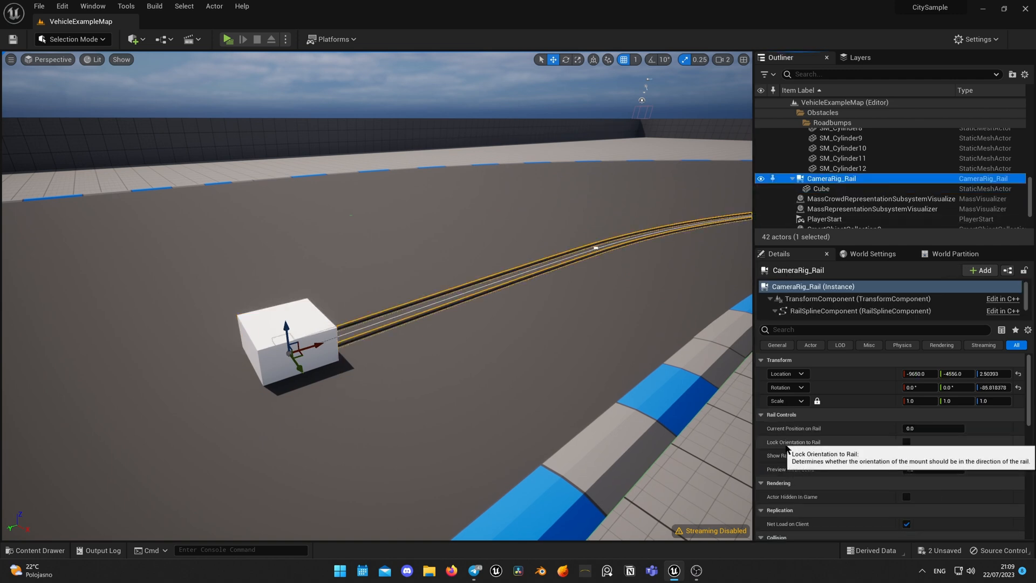
pyautogui.click(906, 441)
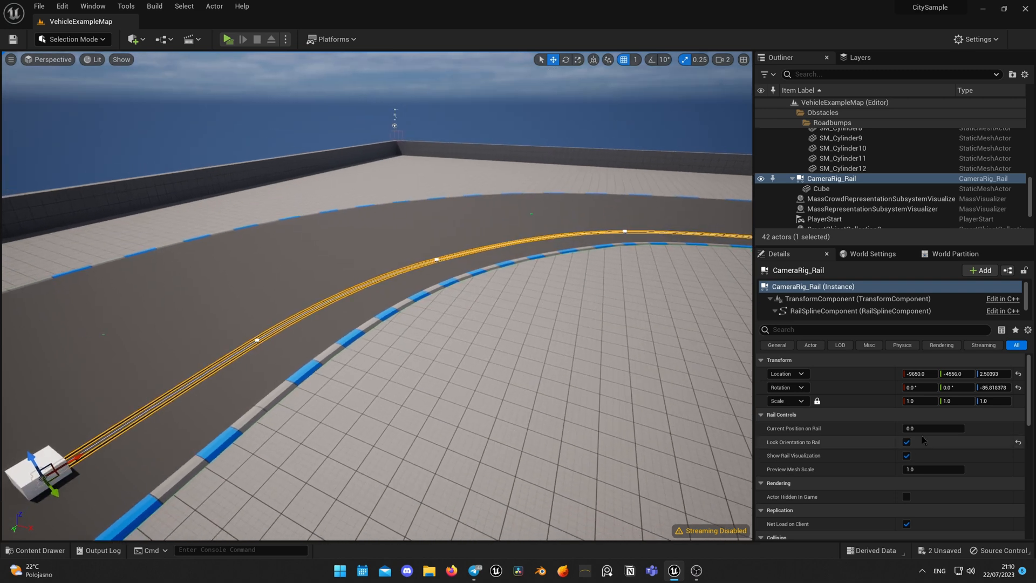
pyautogui.moveTo(915, 428); pyautogui.dragTo(951, 428)
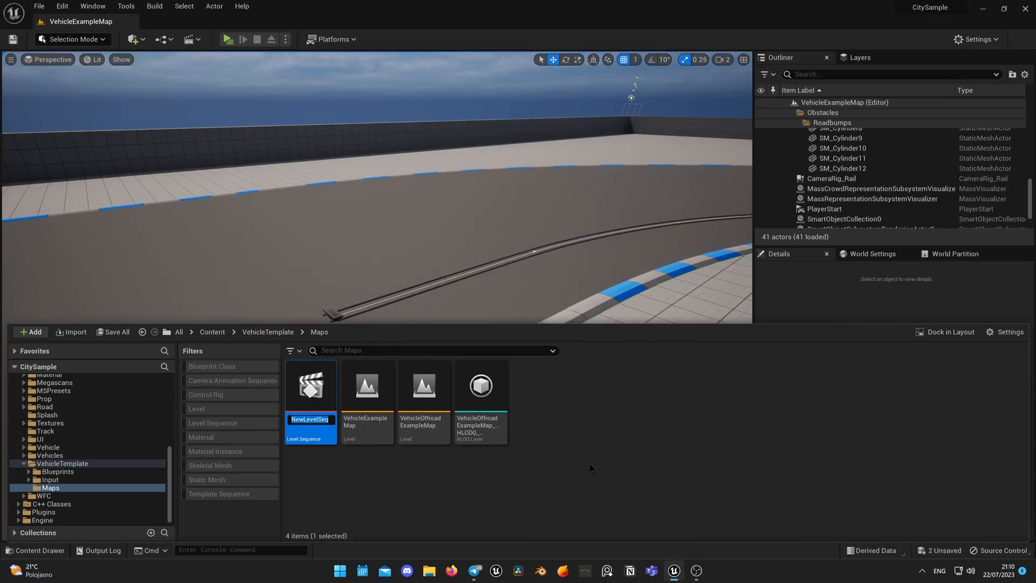
# - Name the level sequence Drive_test, open it, and add CameraRig_Rail as a track
pyautogui.write('D')
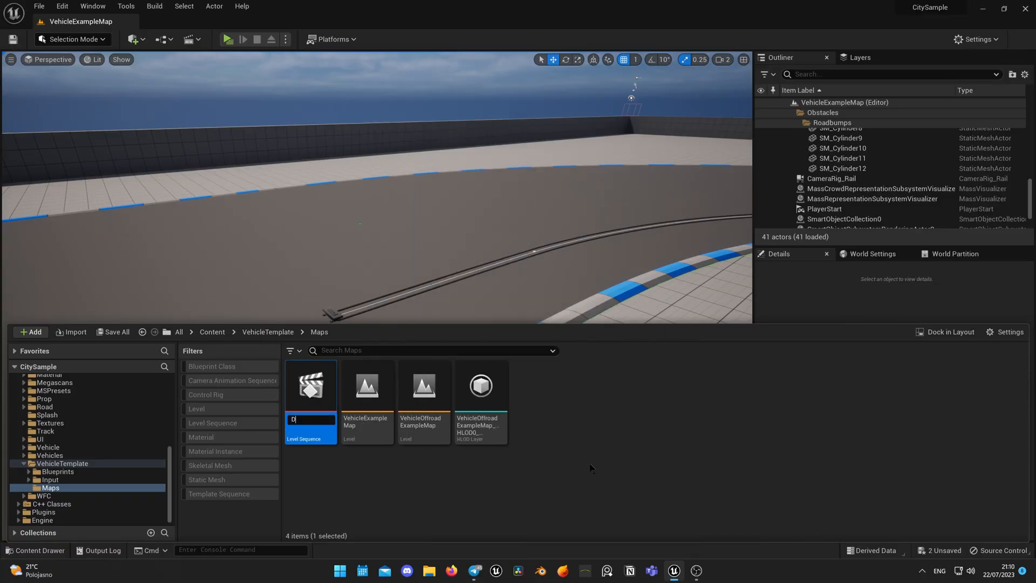
pyautogui.write('rive_test')
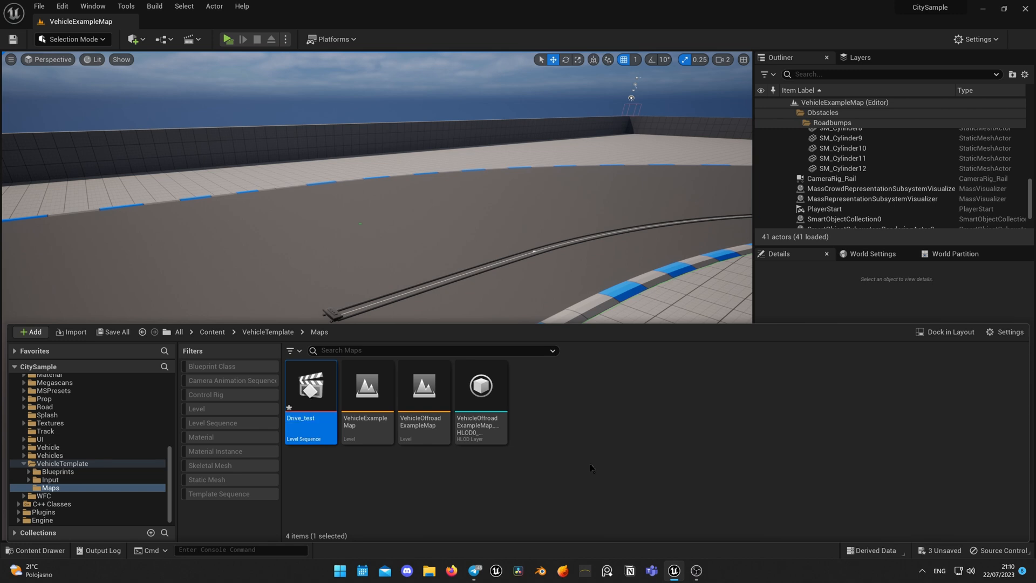
pyautogui.doubleClick(311, 385)
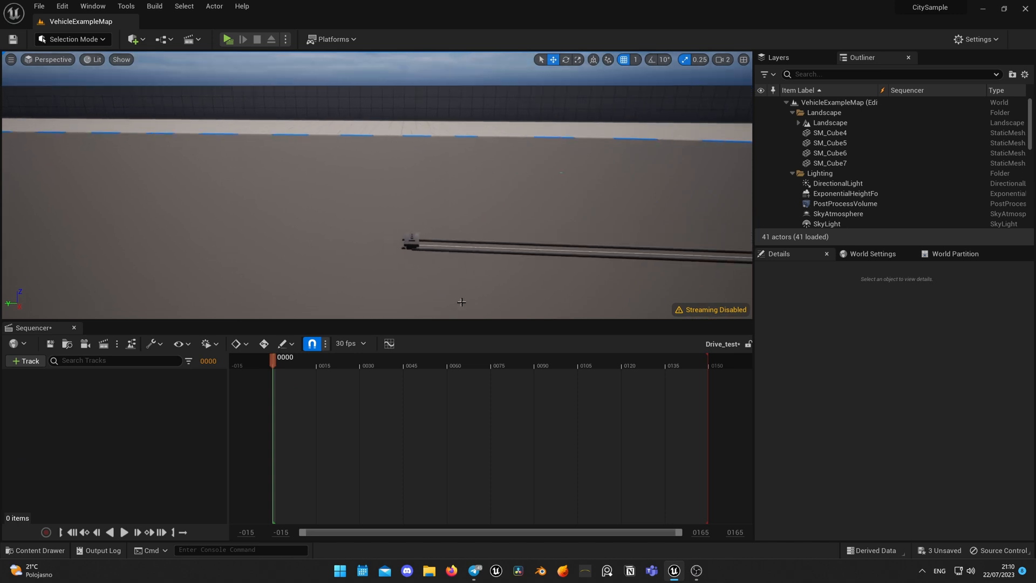
pyautogui.click(25, 361)
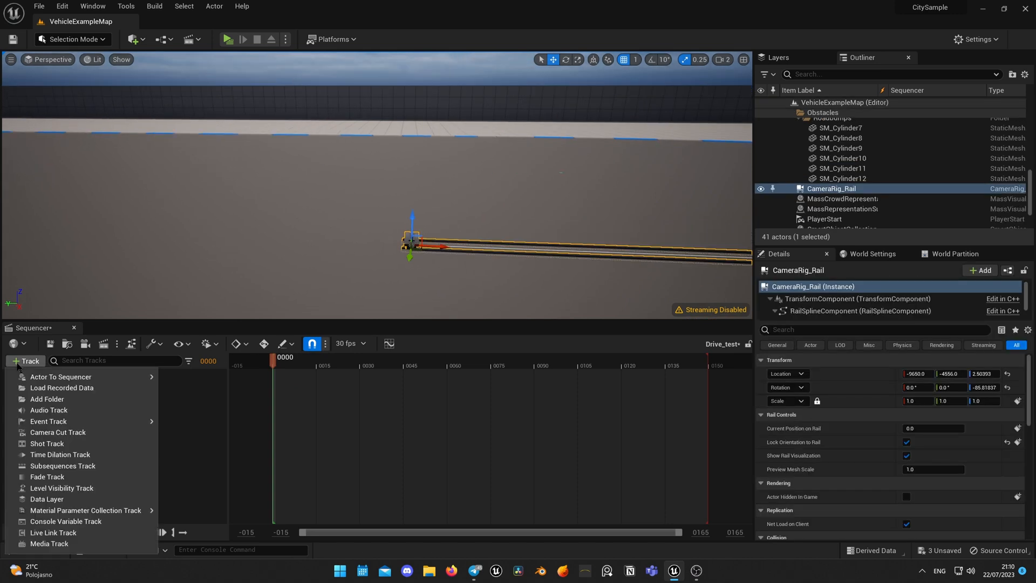
pyautogui.click(60, 377)
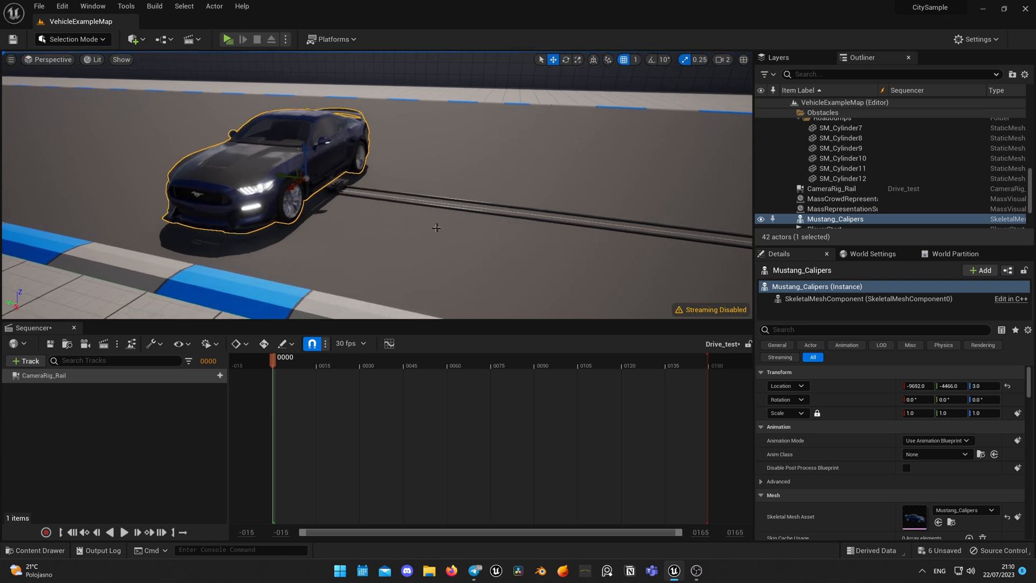
# - Add Mustang_Calipers to Drive_test with an Attach track to the CameraRig_Rail binding
pyautogui.click(24, 360)
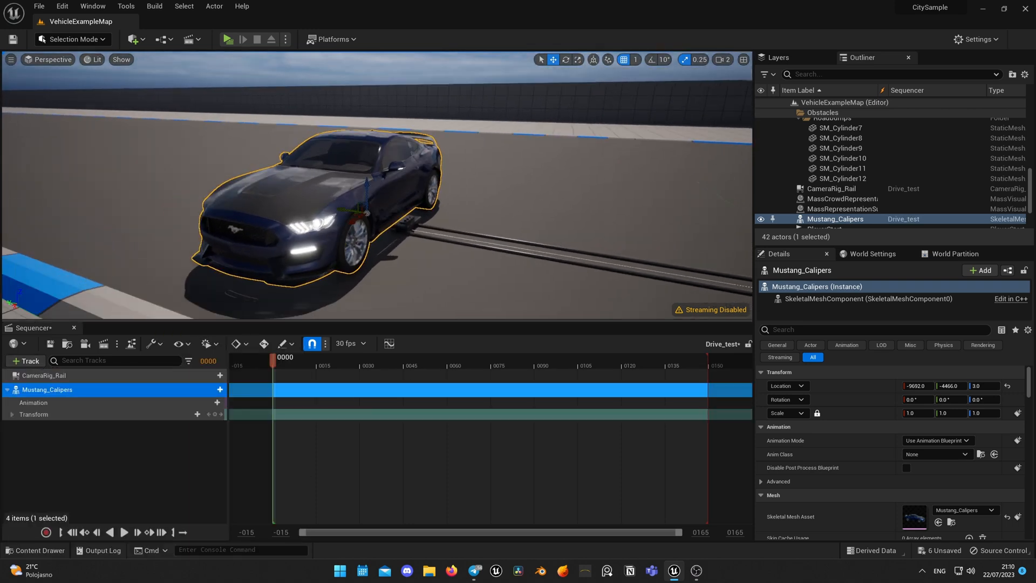
pyautogui.click(210, 390)
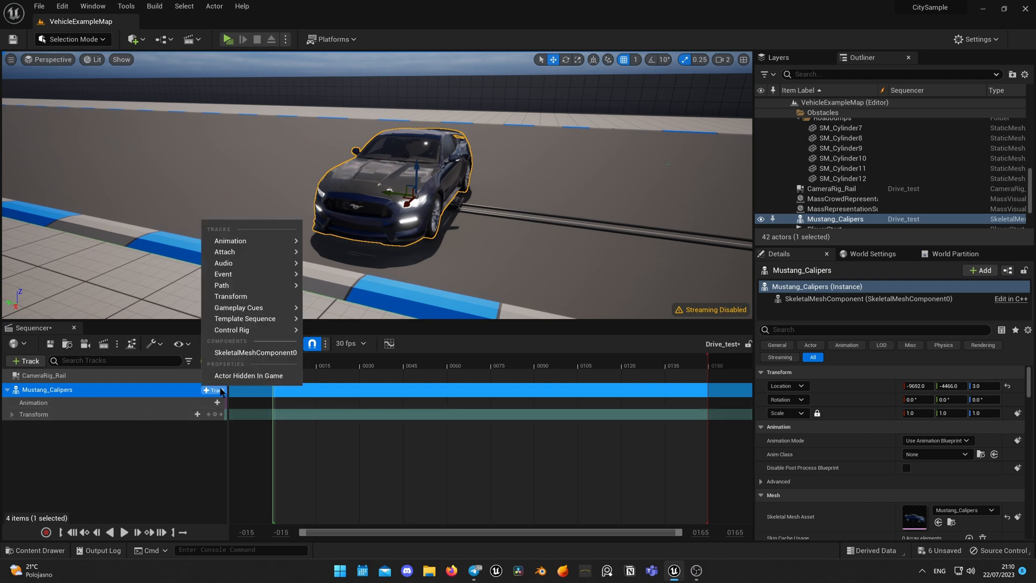
pyautogui.moveTo(232, 252)
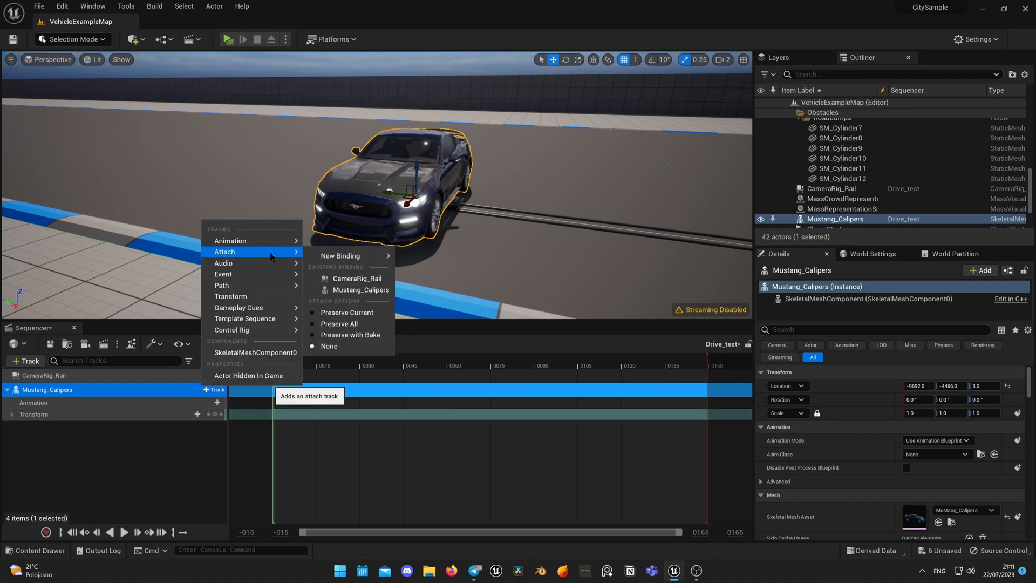
pyautogui.click(356, 279)
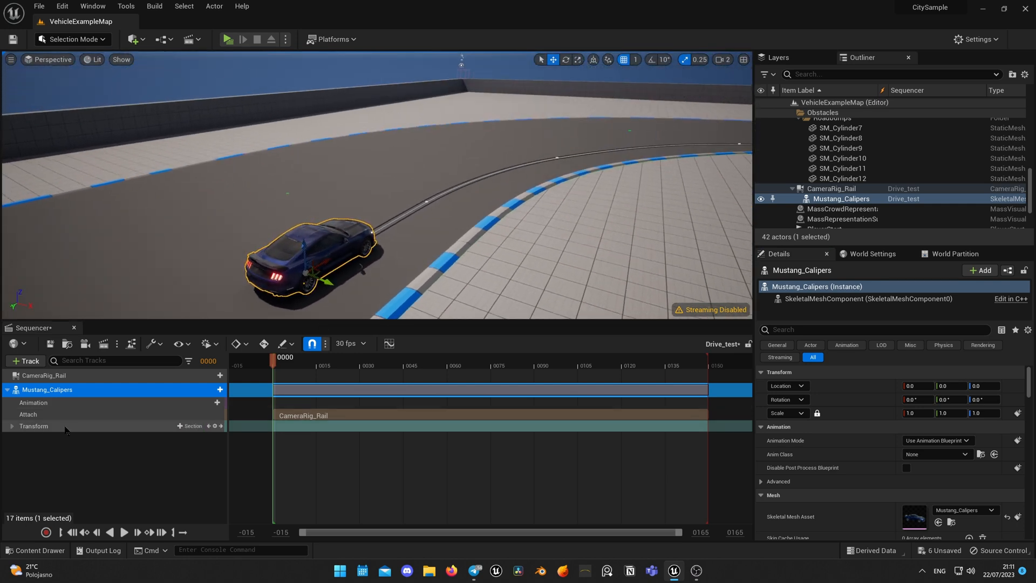
# - Add a Current Position on Rail track to CameraRig_Rail
pyautogui.click(45, 375)
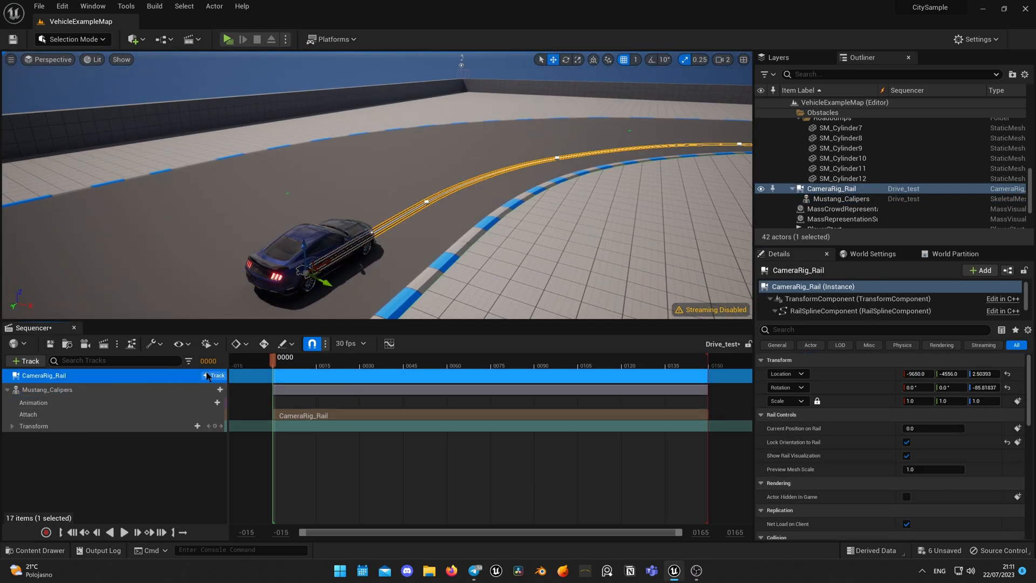
pyautogui.click(213, 376)
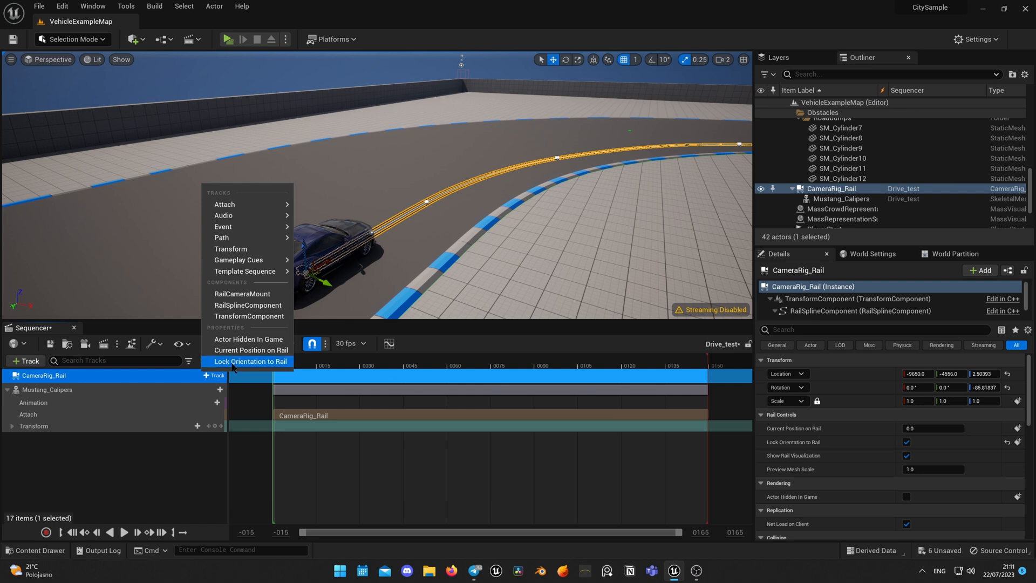
pyautogui.click(251, 350)
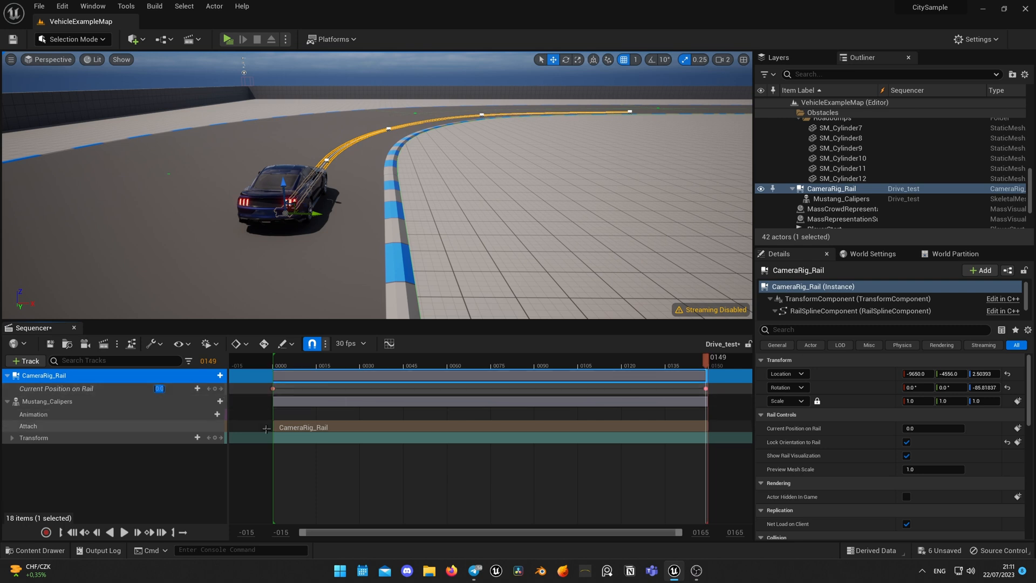
# - Scrub the timeline to watch the Mustang drive along the curved rail
pyautogui.moveTo(706, 357); pyautogui.dragTo(635, 356)
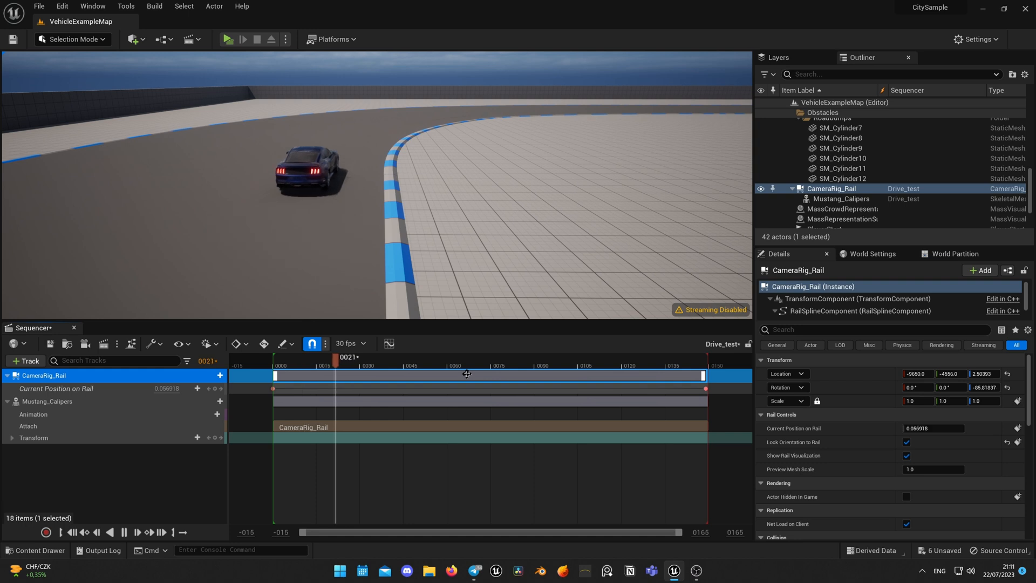
pyautogui.moveTo(337, 357); pyautogui.dragTo(511, 357)
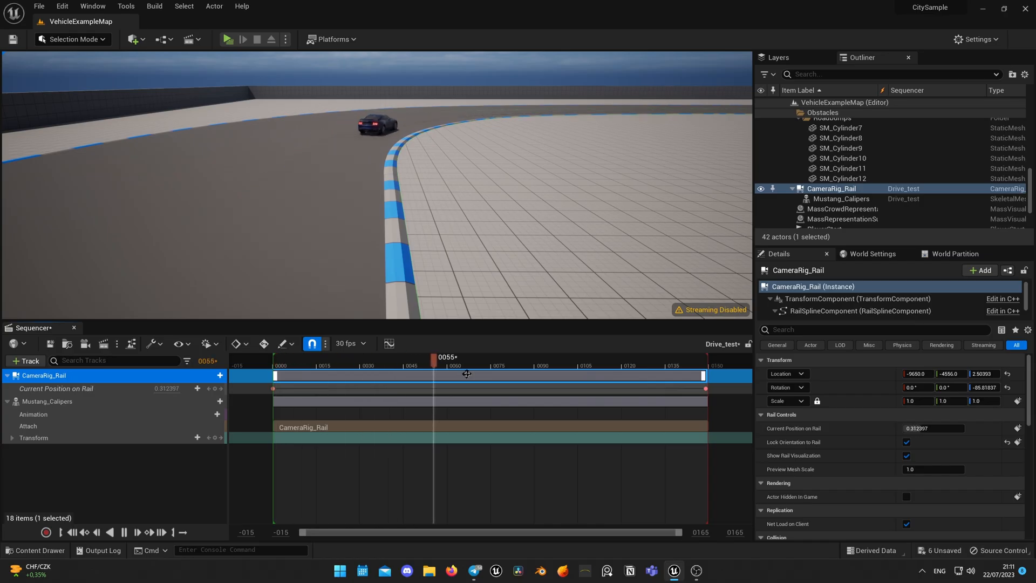
pyautogui.moveTo(433, 357); pyautogui.dragTo(608, 356)
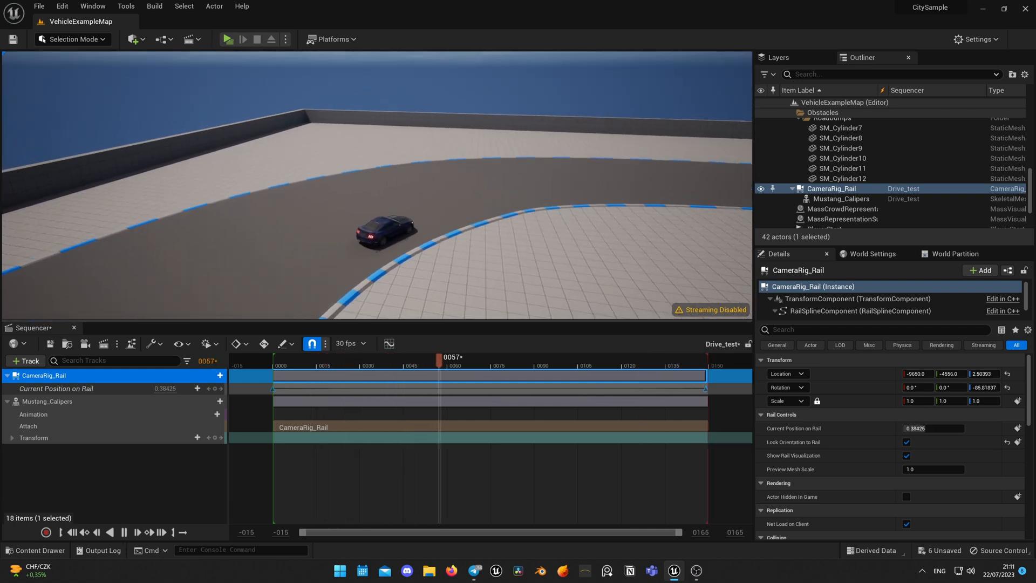
pyautogui.moveTo(438, 358); pyautogui.dragTo(615, 357)
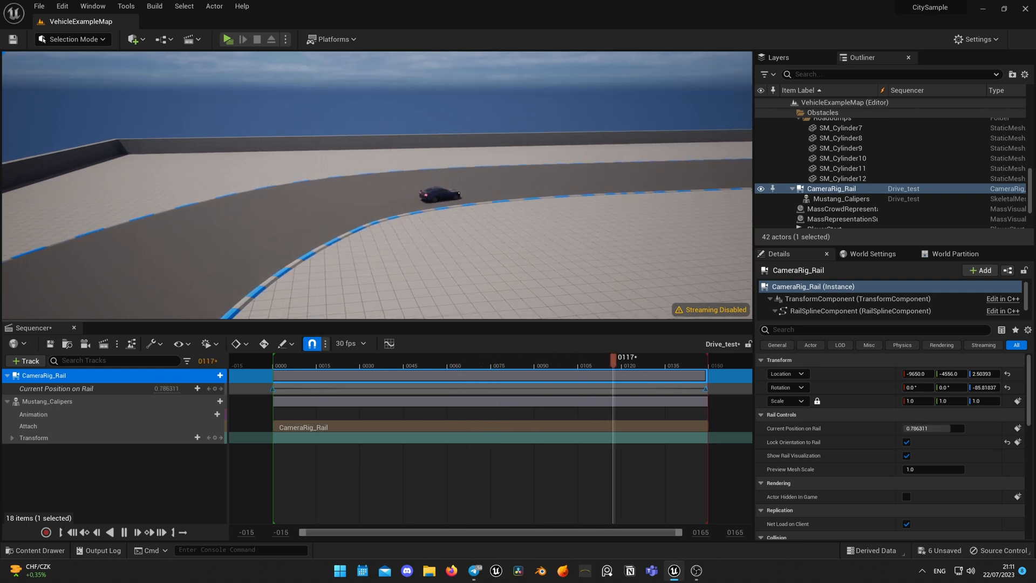
pyautogui.click(214, 401)
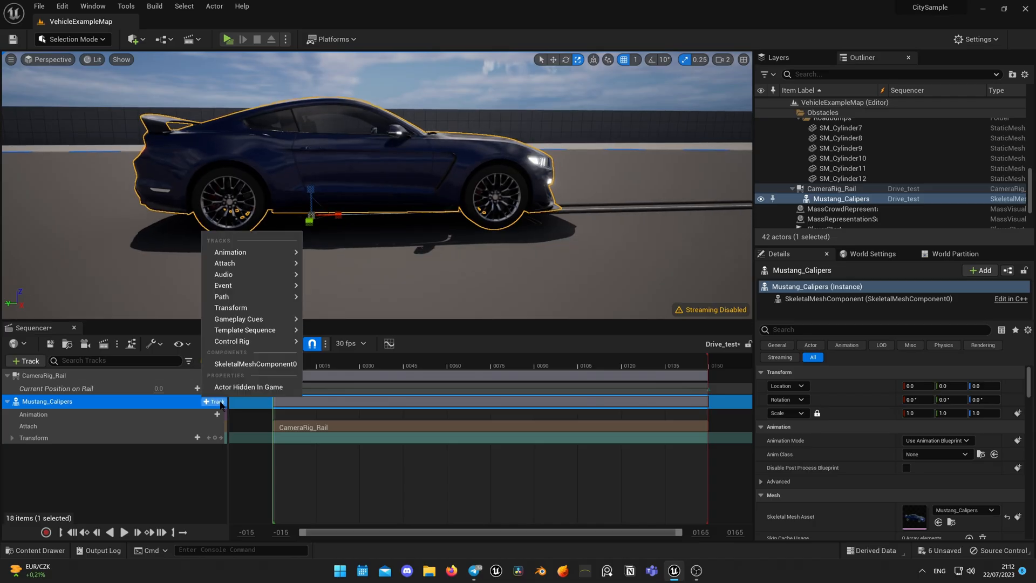
pyautogui.moveTo(232, 341)
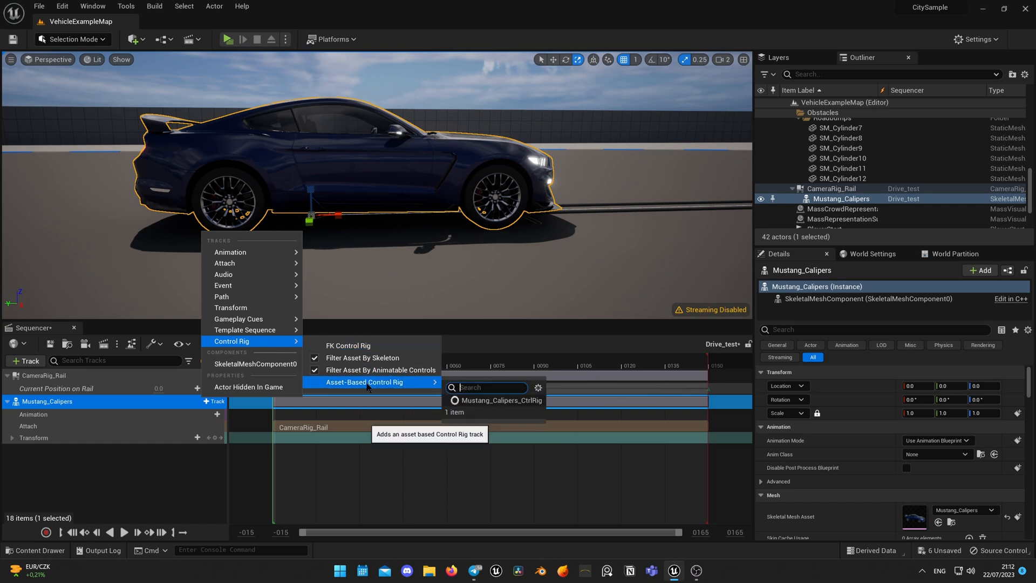
# - Give Mustang_Calipers the asset-based Mustang_Calipers_CtrlRig control rig track
pyautogui.click(501, 401)
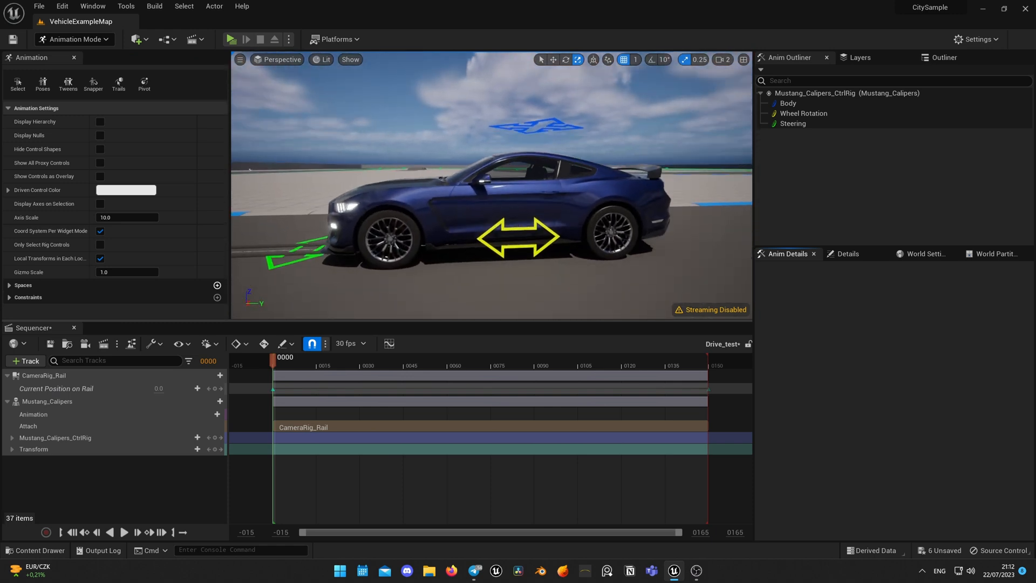
# - Expand the control rig's Body and Wheel Rotation channels and key Steering near the start
pyautogui.click(12, 438)
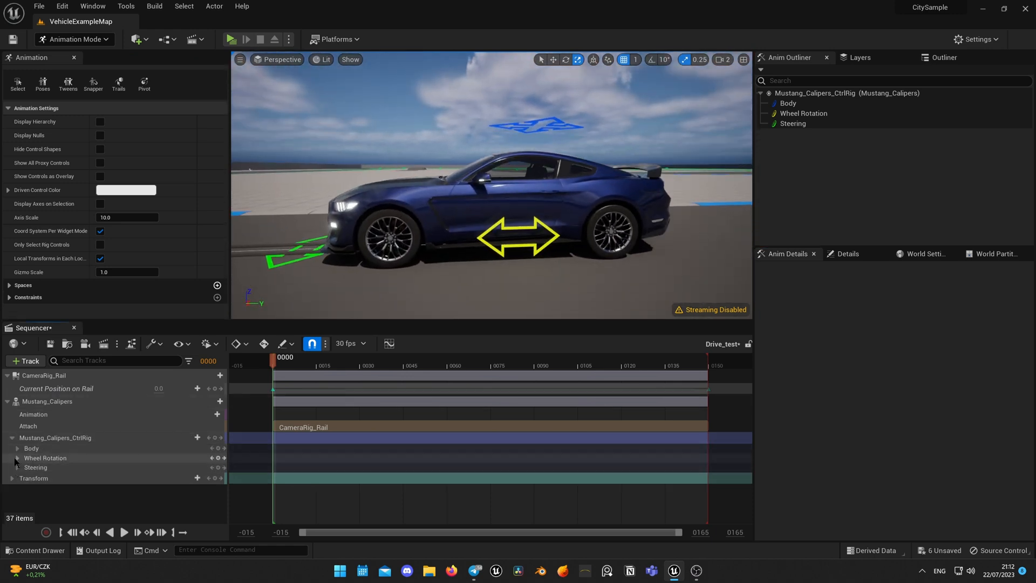
pyautogui.click(16, 449)
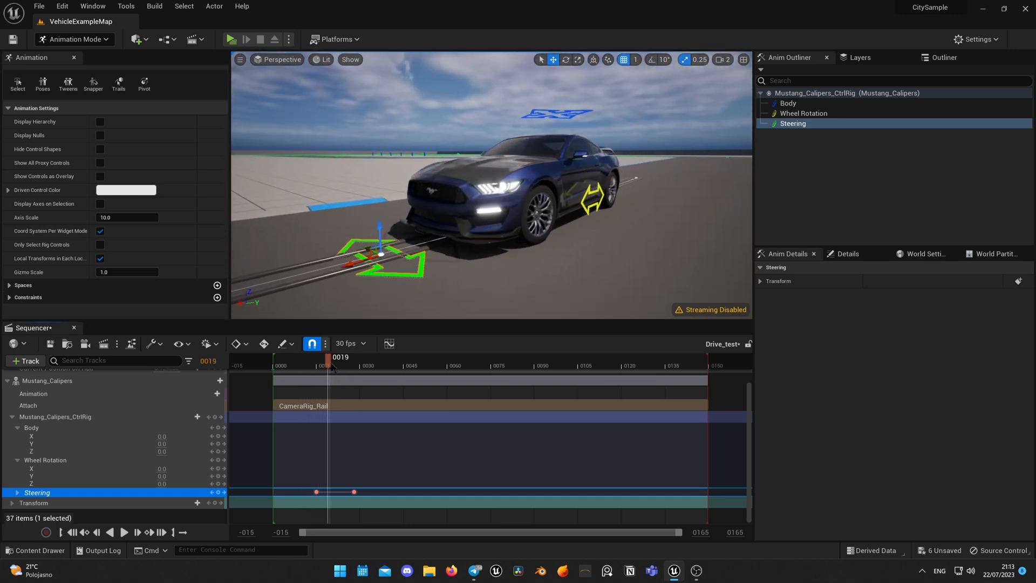
pyautogui.moveTo(330, 365); pyautogui.dragTo(346, 365)
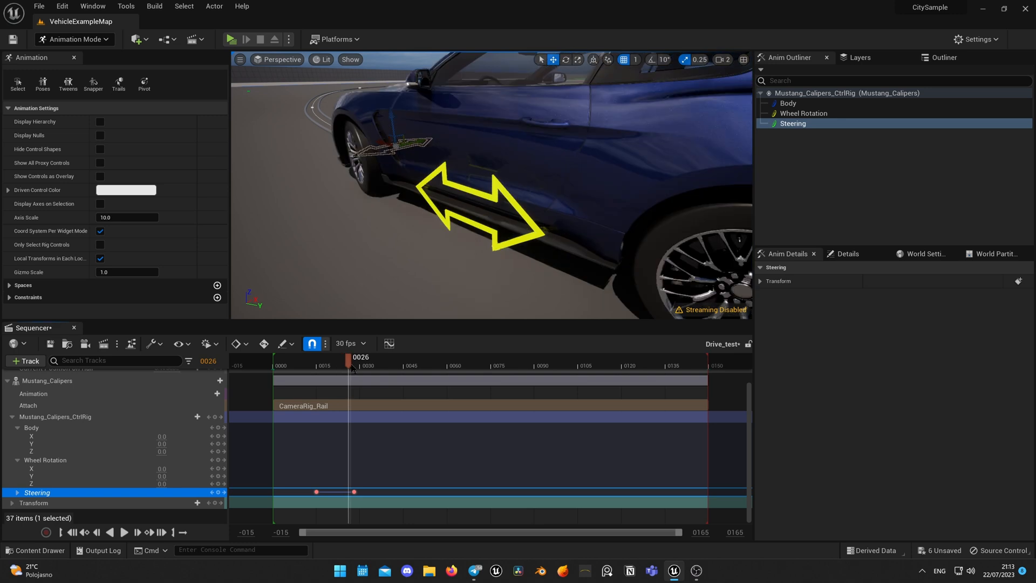
pyautogui.moveTo(353, 357); pyautogui.dragTo(325, 357)
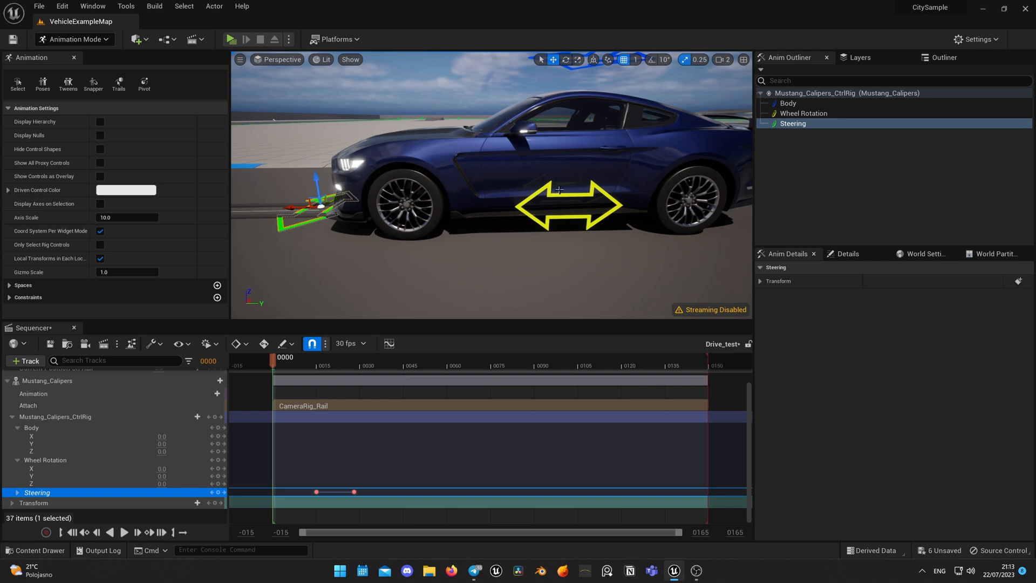
# - Select Wheel Rotation, set it to 3.0, and key it at frame 0
pyautogui.click(803, 113)
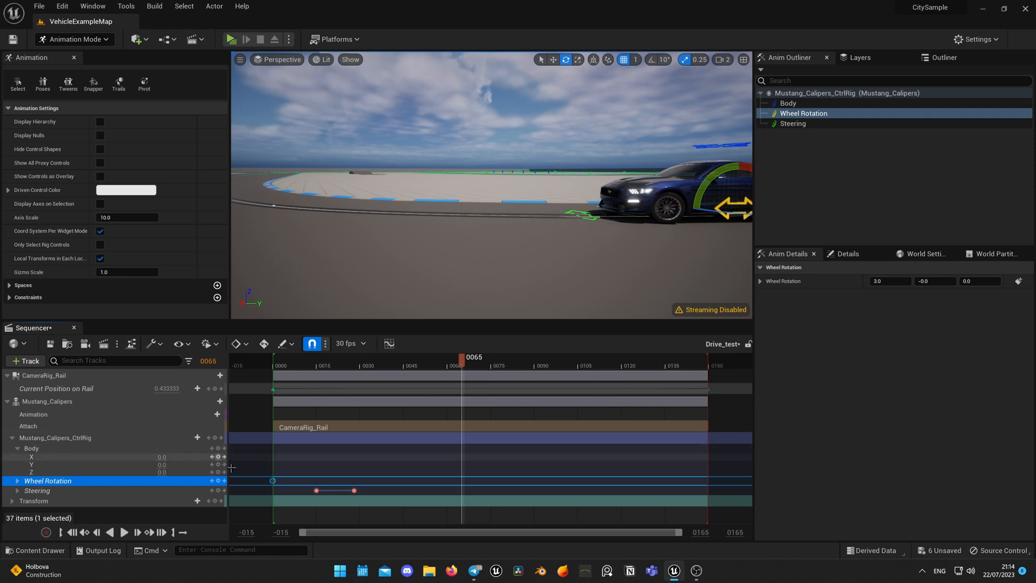
pyautogui.click(273, 357)
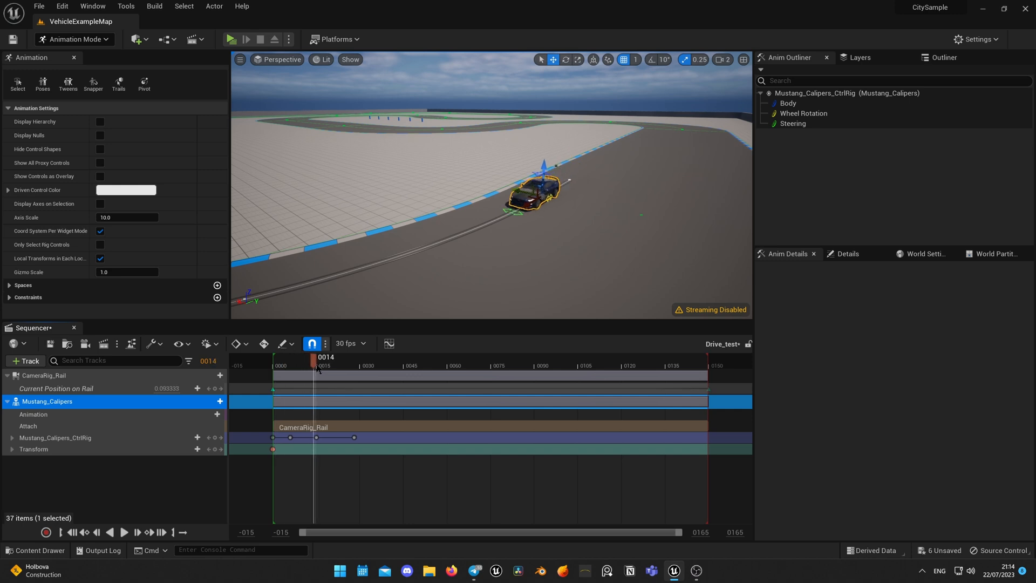
# - Key the Mustang's Transform at several frames, pushing it sideways and rotating it into a drift
pyautogui.moveTo(315, 357); pyautogui.dragTo(379, 356)
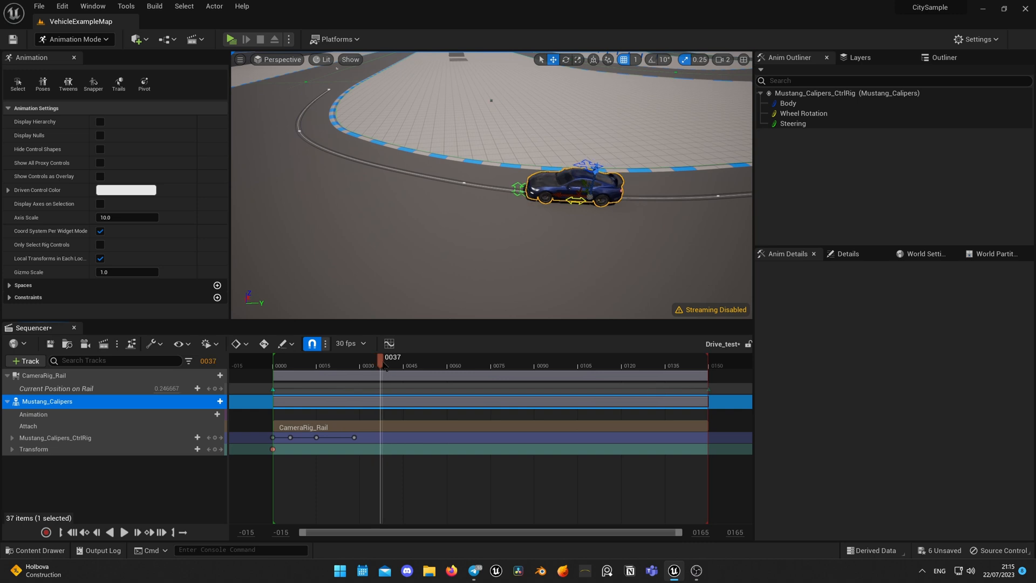
pyautogui.moveTo(380, 357); pyautogui.dragTo(425, 357)
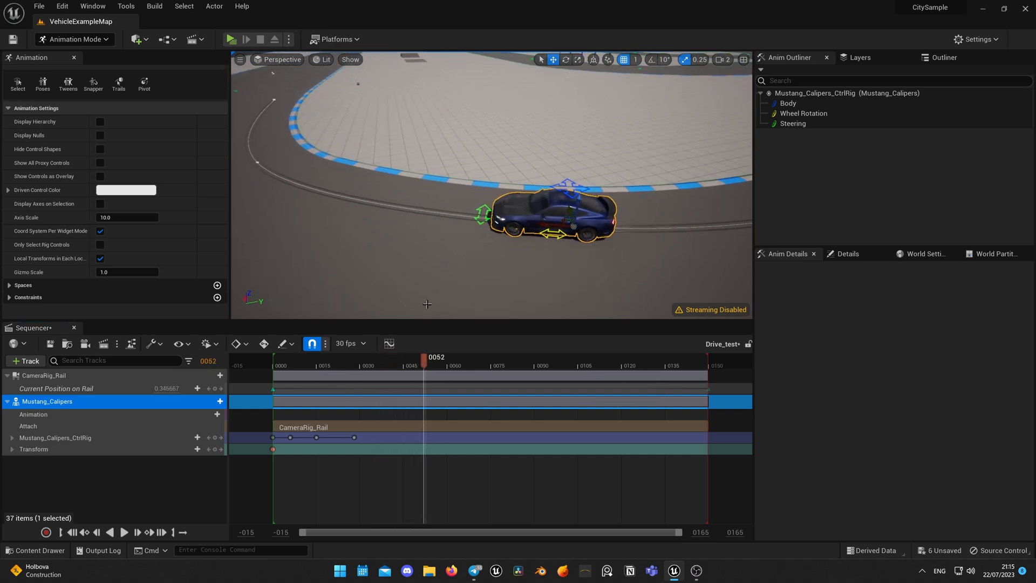
pyautogui.moveTo(423, 365); pyautogui.dragTo(378, 365)
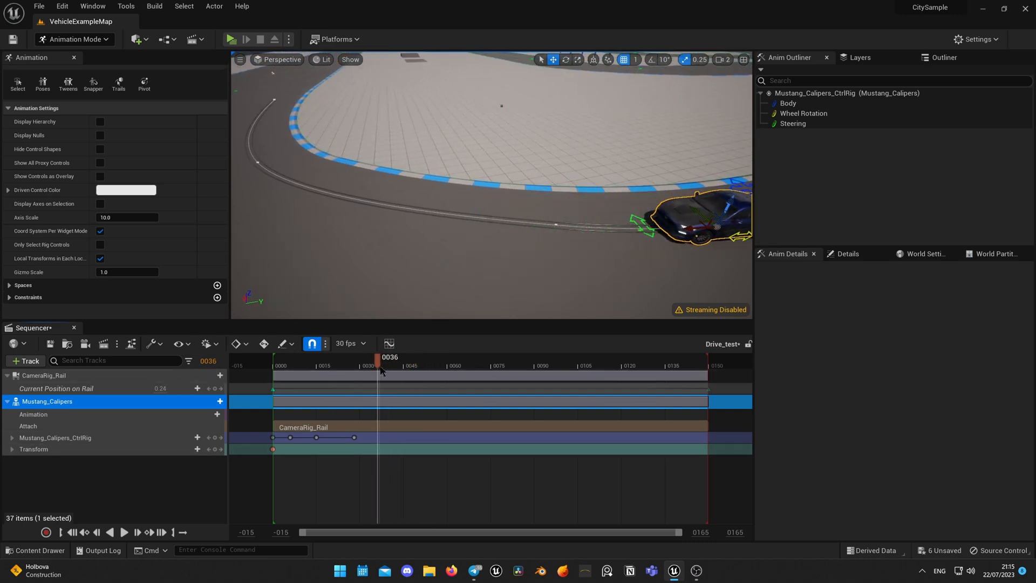
pyautogui.moveTo(379, 365); pyautogui.dragTo(394, 366)
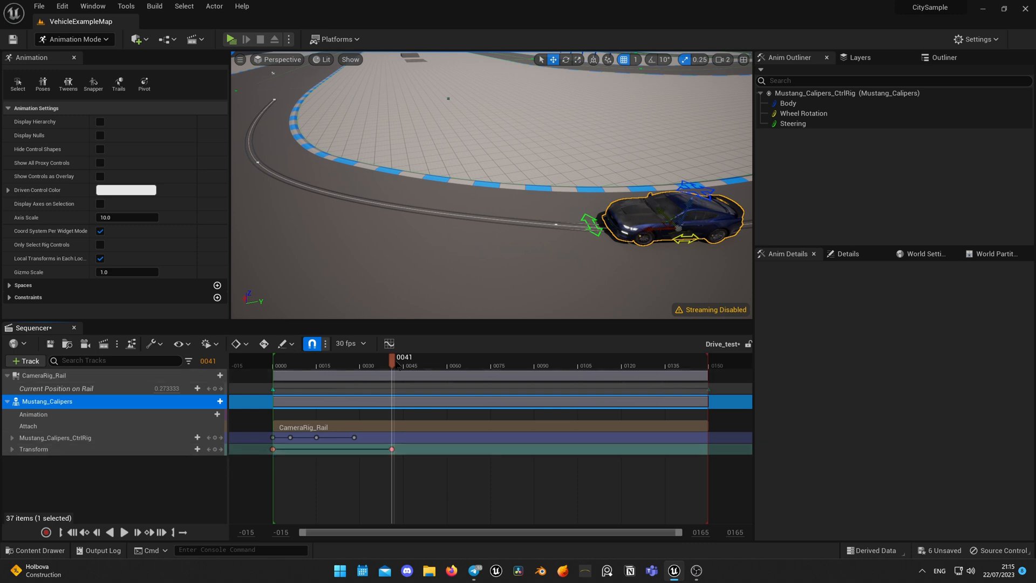
pyautogui.moveTo(391, 365); pyautogui.dragTo(451, 365)
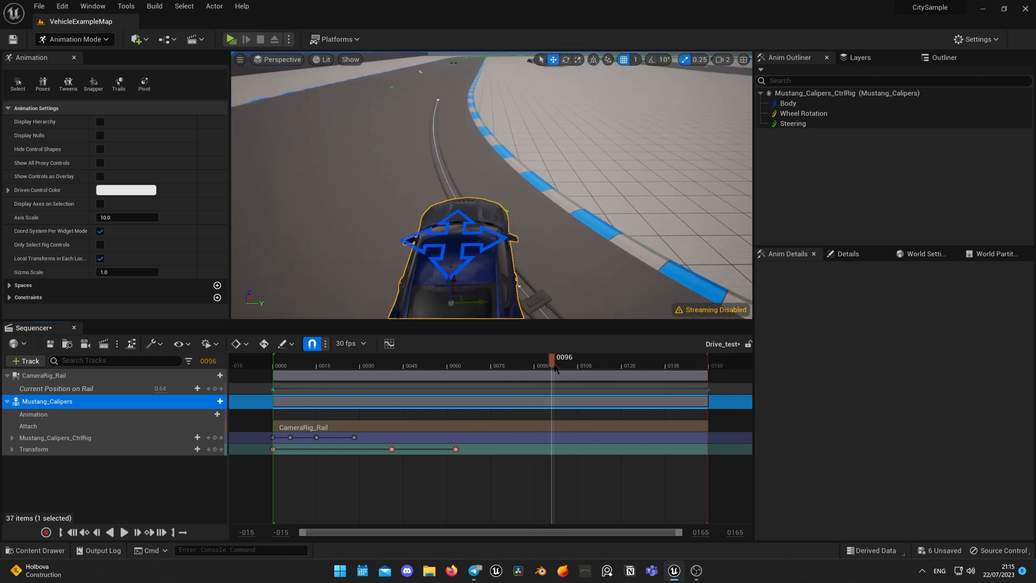
pyautogui.moveTo(553, 365); pyautogui.dragTo(570, 365)
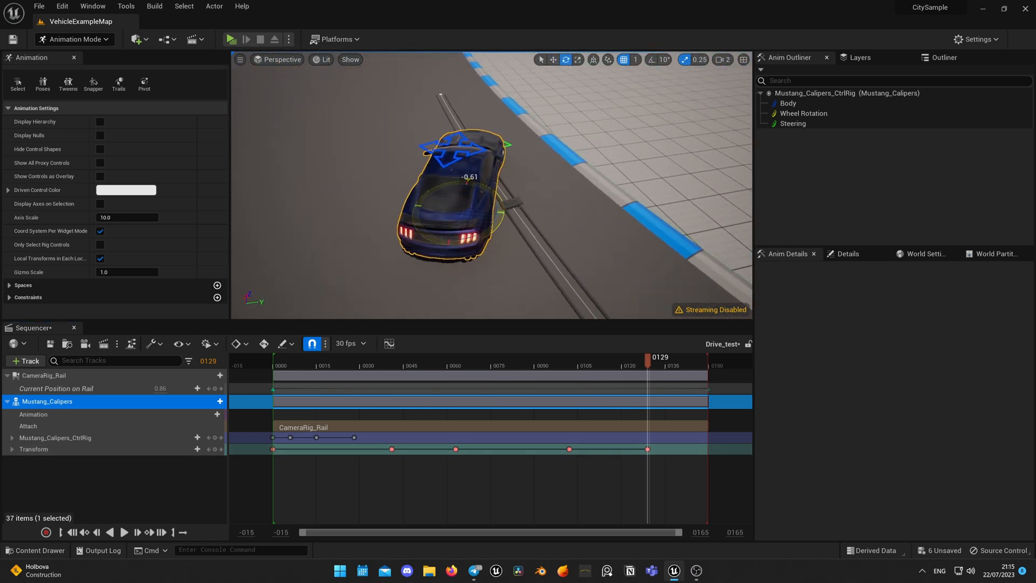
# - Expand Transform Location and Rotation, scrub back, and view the car on the curve
pyautogui.click(12, 448)
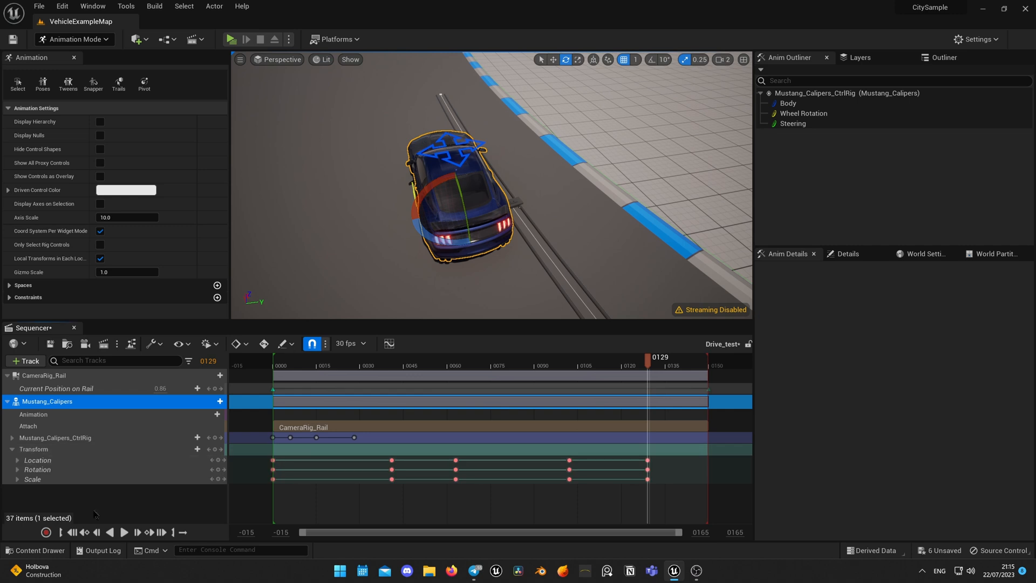
pyautogui.click(17, 460)
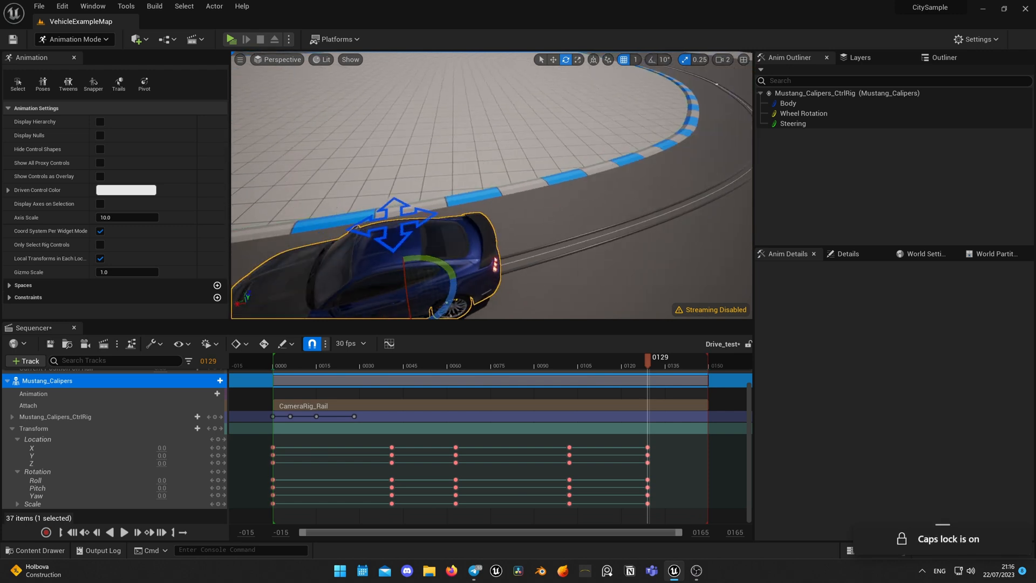
pyautogui.moveTo(648, 357); pyautogui.dragTo(624, 357)
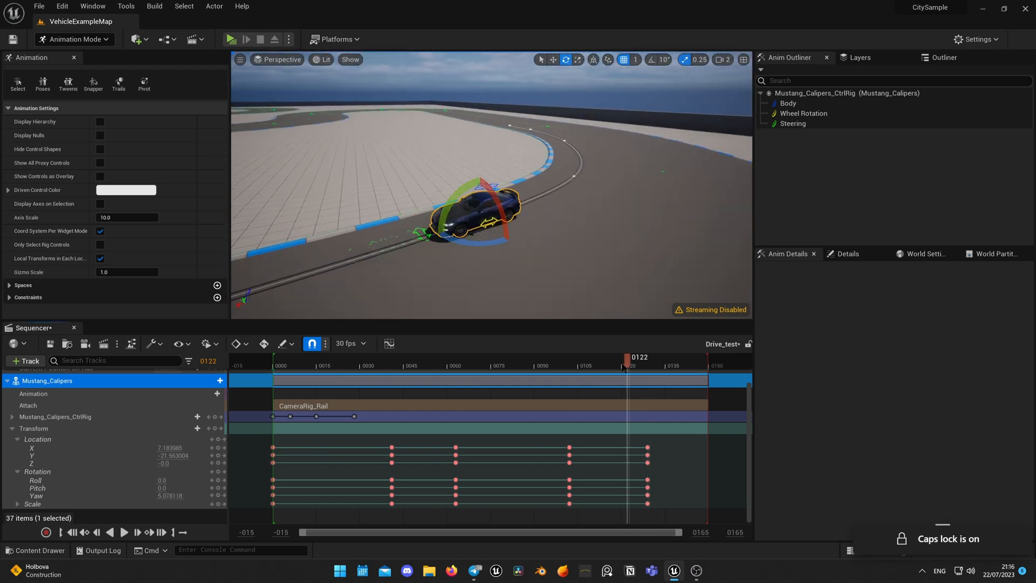
pyautogui.moveTo(624, 357); pyautogui.dragTo(410, 356)
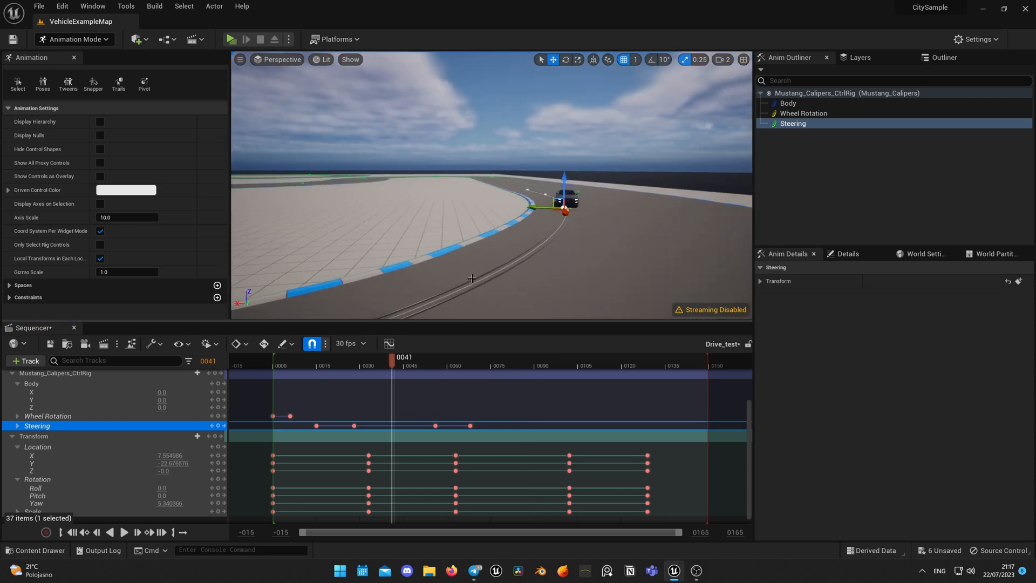
# - Scrub to around frame 60 and turn the front wheels for a later Steering key
pyautogui.click(494, 366)
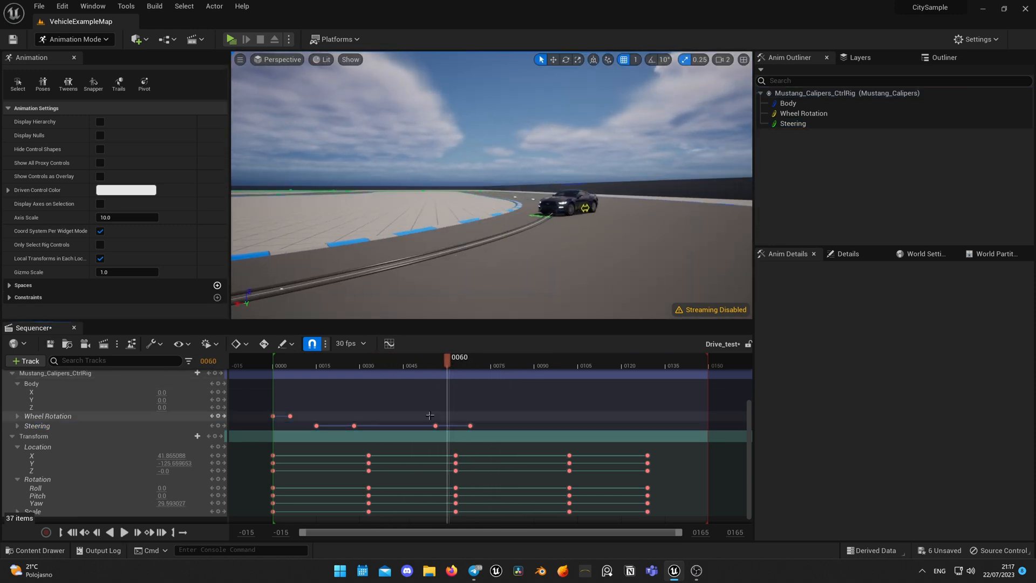
pyautogui.moveTo(448, 357); pyautogui.dragTo(468, 356)
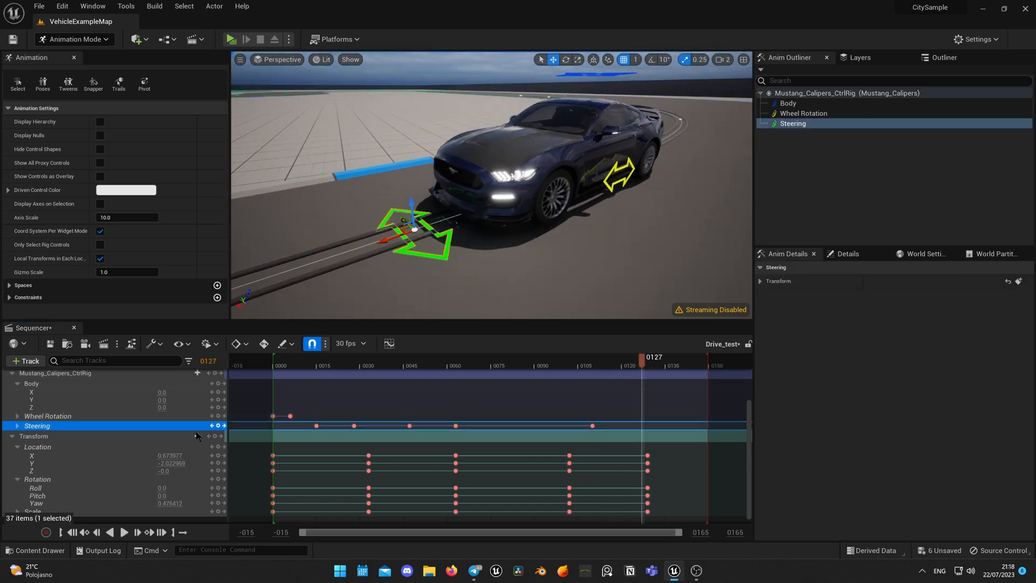
pyautogui.moveTo(641, 357); pyautogui.dragTo(492, 356)
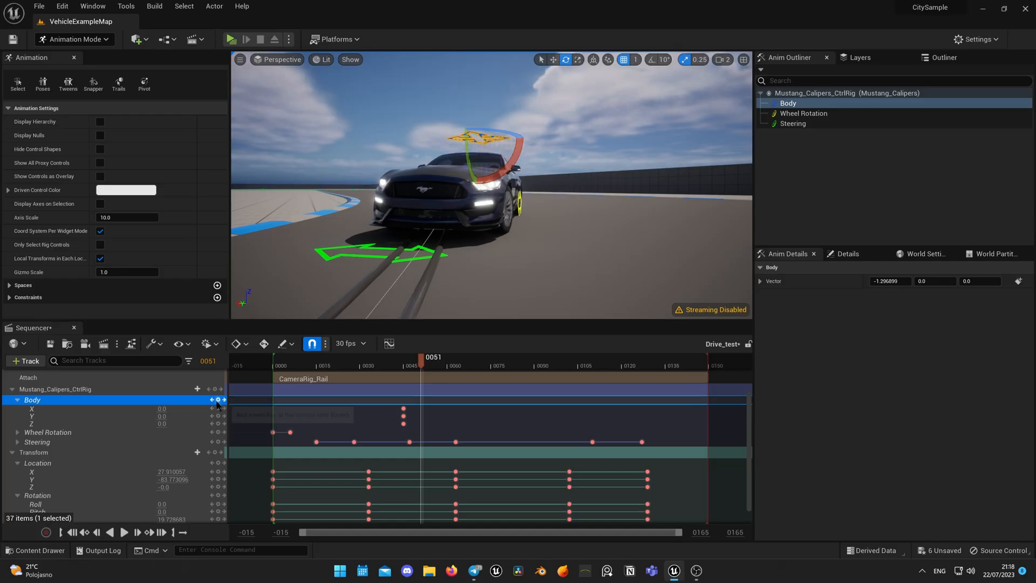
# - Shift the Body control sideways at frames from about 49 to 89 for body shake
pyautogui.moveTo(426, 366); pyautogui.dragTo(416, 366)
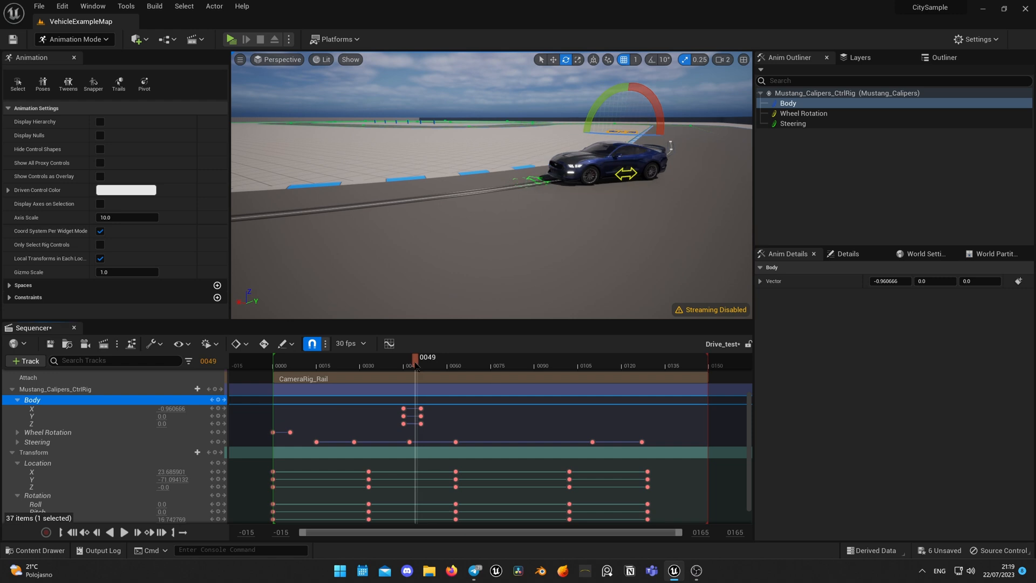
pyautogui.moveTo(417, 356); pyautogui.dragTo(365, 357)
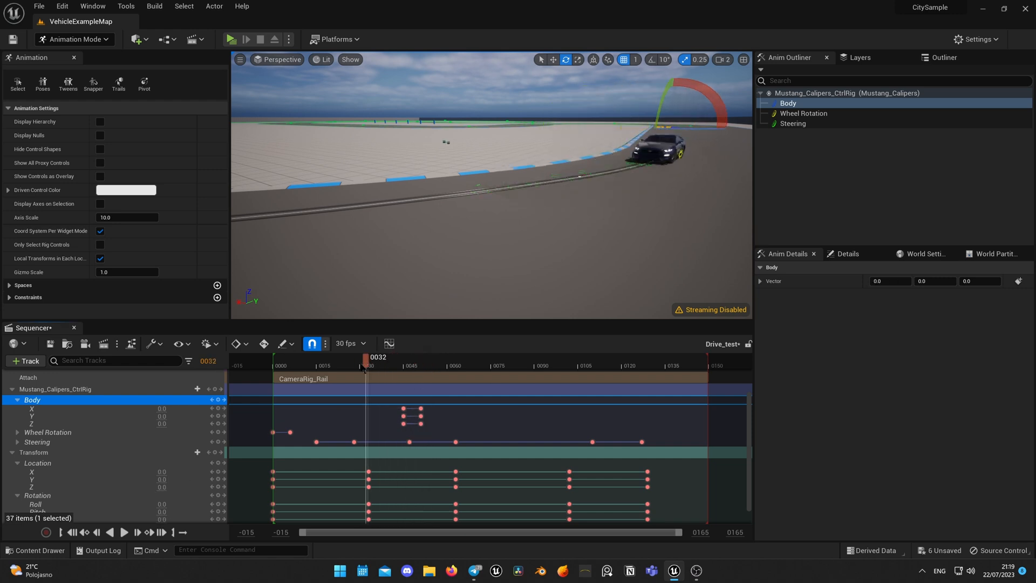
pyautogui.moveTo(365, 356); pyautogui.dragTo(344, 357)
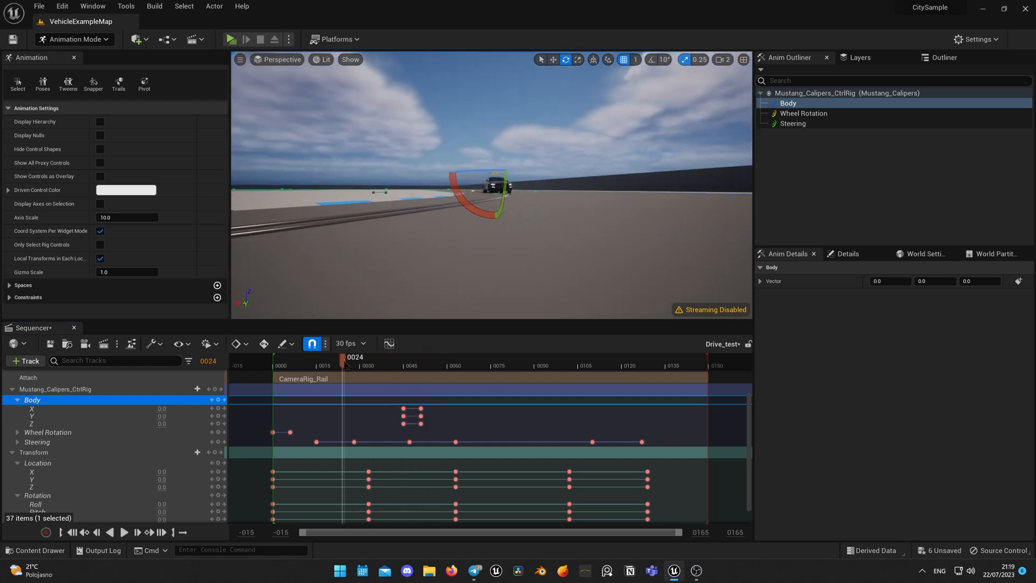
pyautogui.moveTo(347, 357); pyautogui.dragTo(441, 357)
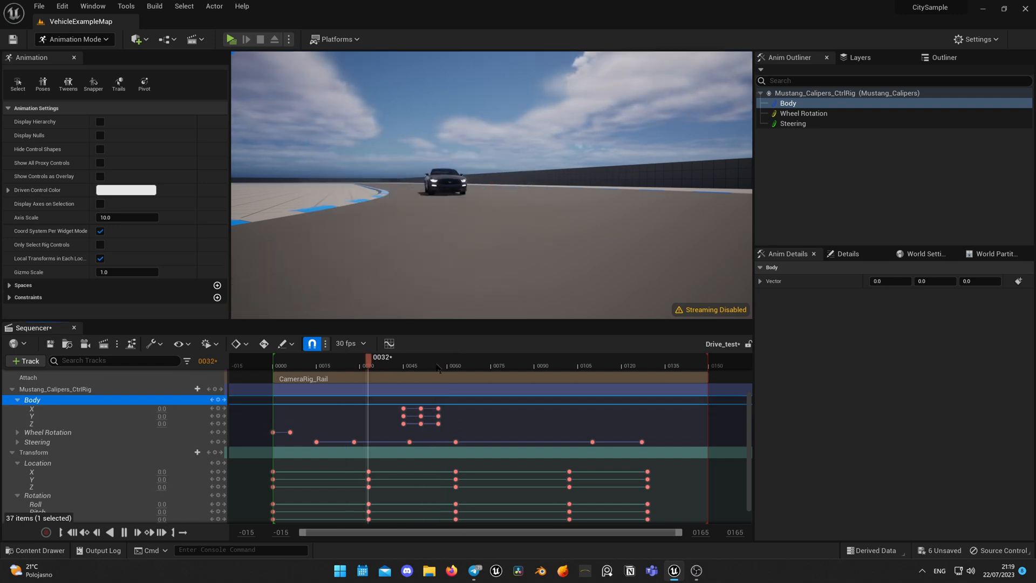
pyautogui.moveTo(367, 356); pyautogui.dragTo(441, 356)
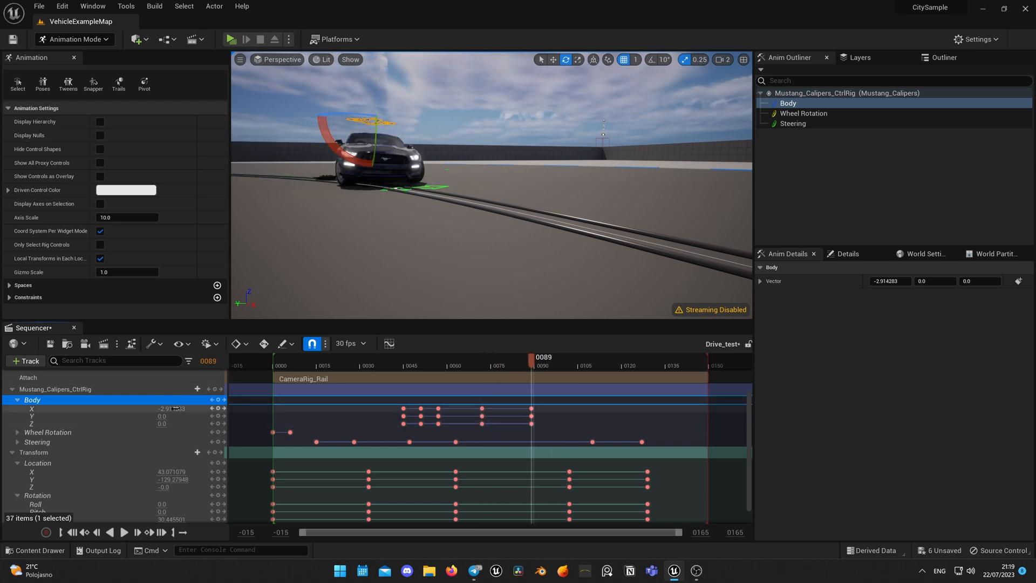
pyautogui.moveTo(532, 356); pyautogui.dragTo(418, 356)
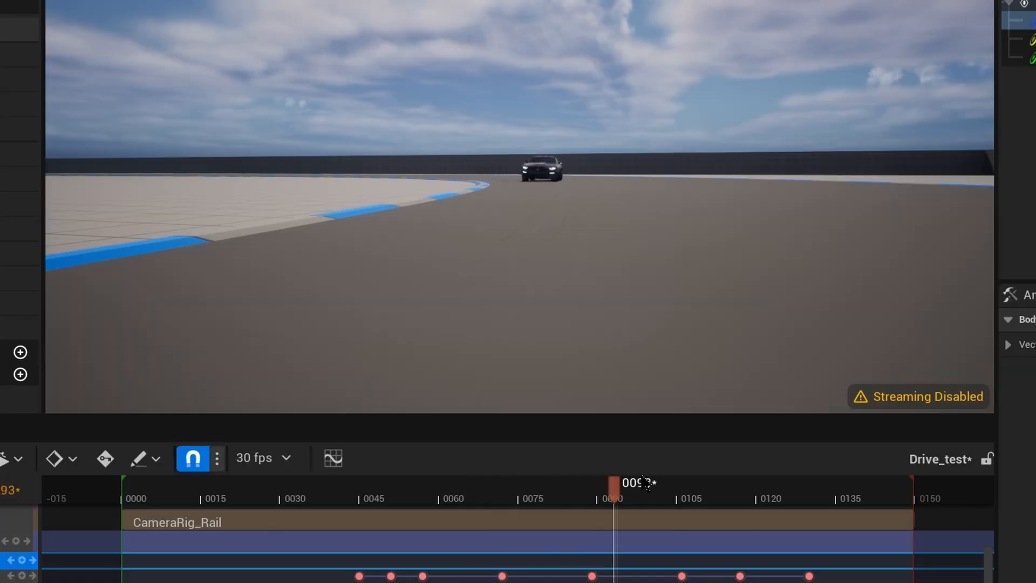
pyautogui.moveTo(612, 482); pyautogui.dragTo(713, 482)
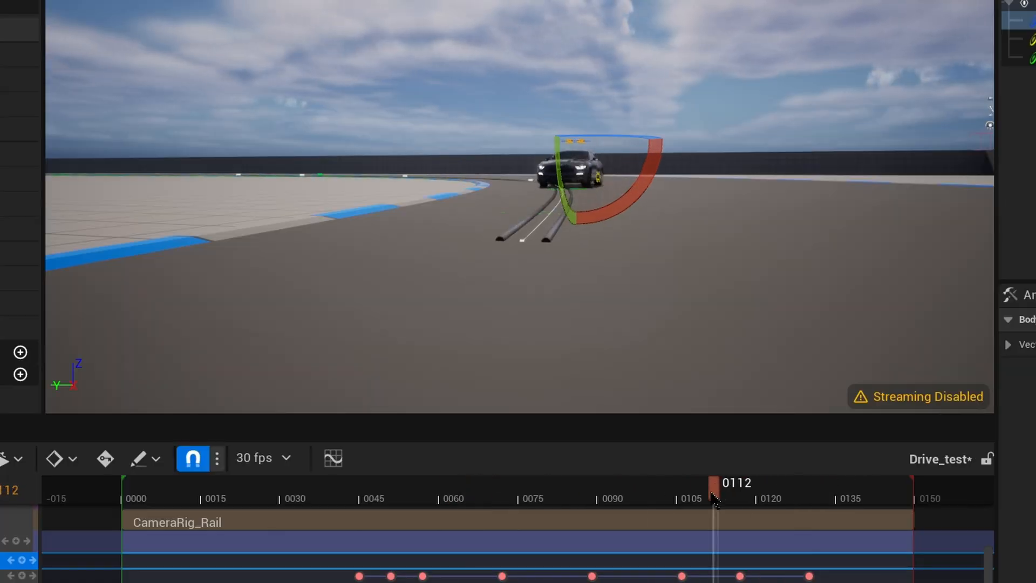
pyautogui.moveTo(716, 483); pyautogui.dragTo(833, 483)
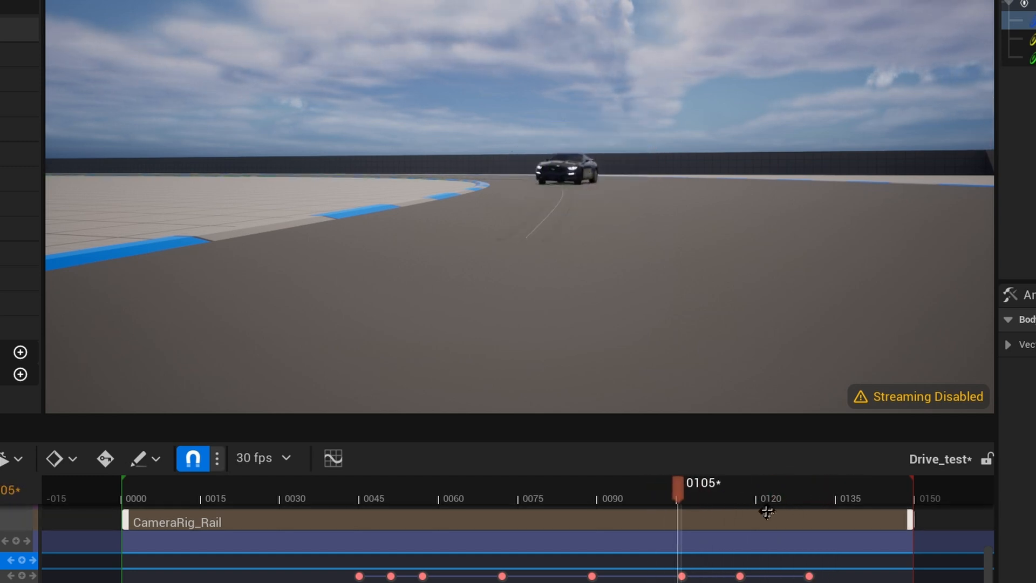
pyautogui.moveTo(680, 483); pyautogui.dragTo(641, 483)
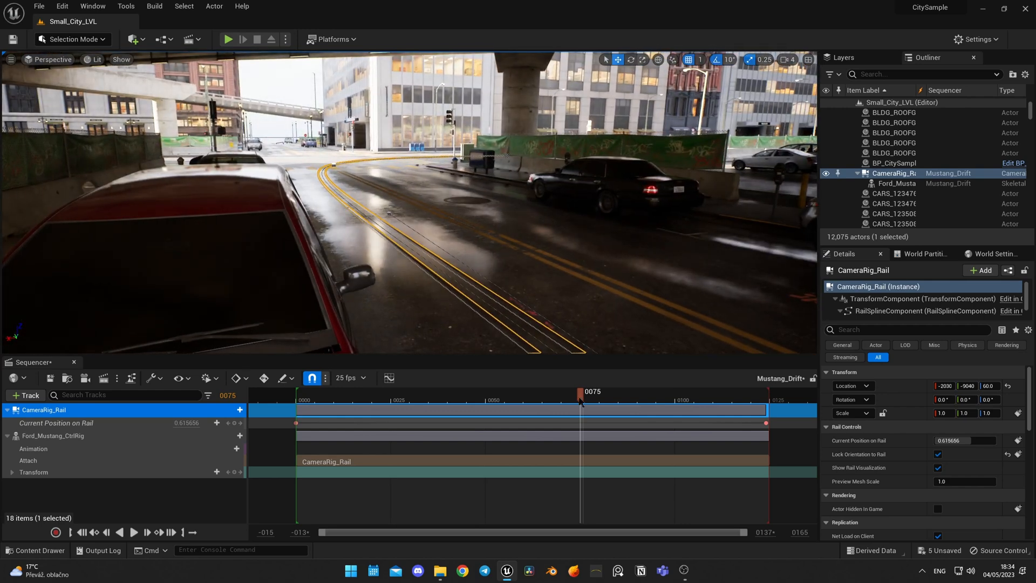
# - Scrub Mustang_Drift back to around frame 48, moving the Mustang earlier along the city rail
pyautogui.moveTo(580, 391); pyautogui.dragTo(477, 392)
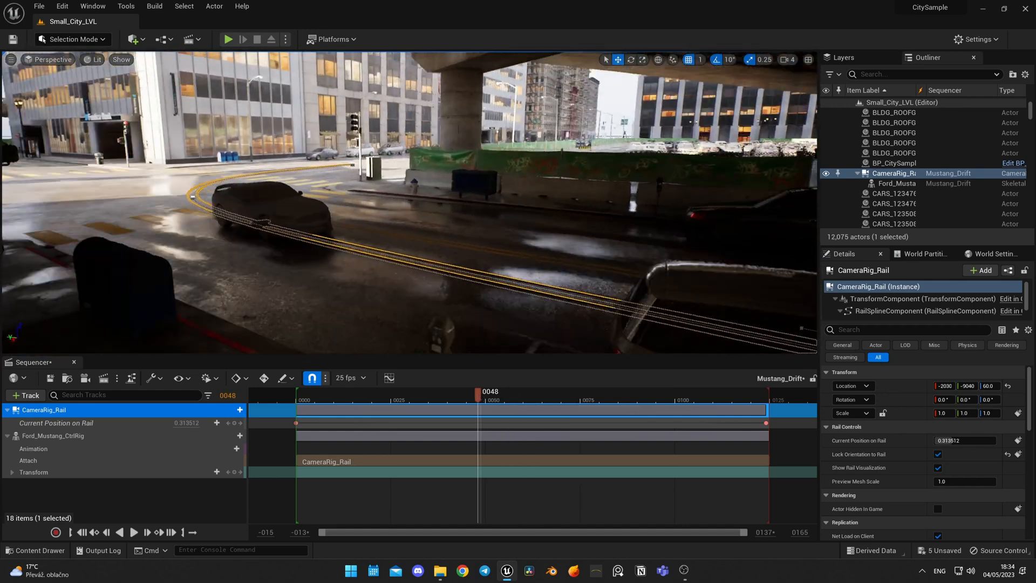